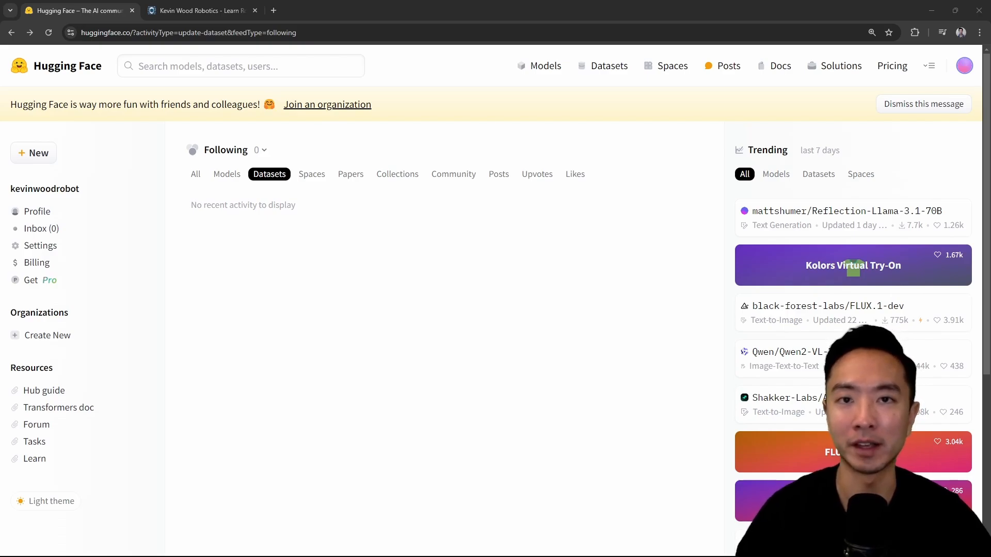
Step: Switch from the Hugging Face home feed to the Kevin Wood Robotics browser tab
{"action": "left_click", "coordinate": [201, 10]}
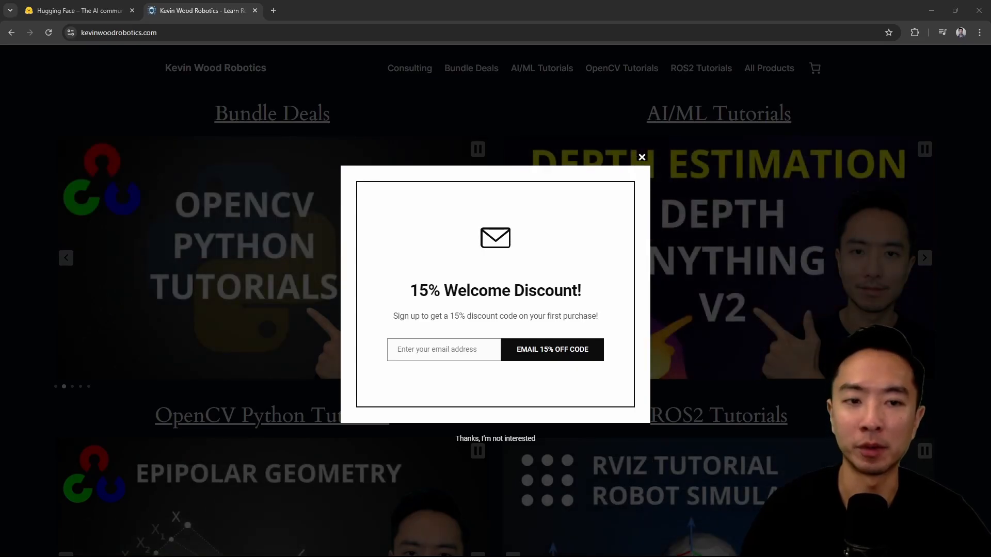
Step: Dismiss the Kevin Wood Robotics discount popup and return to the Hugging Face tab
{"action": "left_click", "coordinate": [641, 156]}
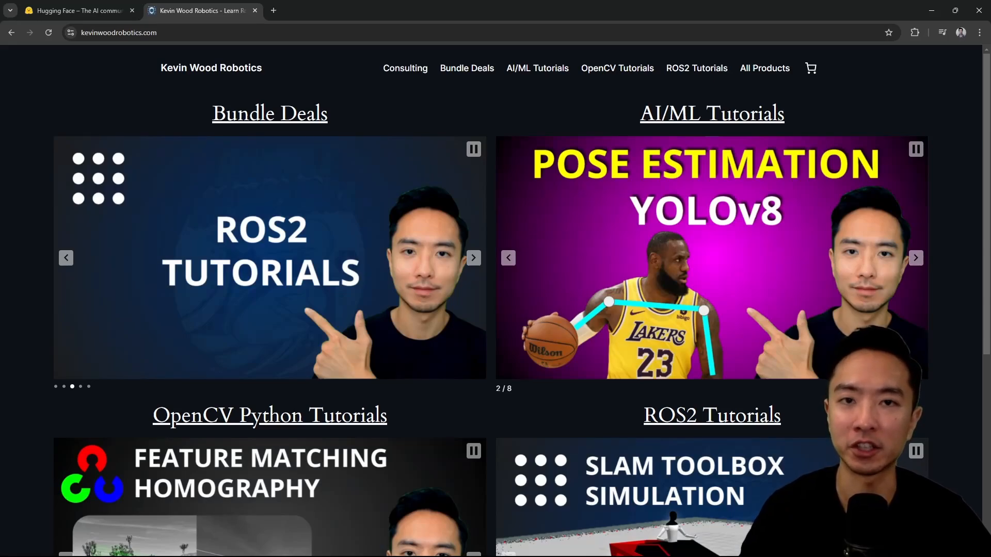
{"action": "left_click", "coordinate": [76, 10]}
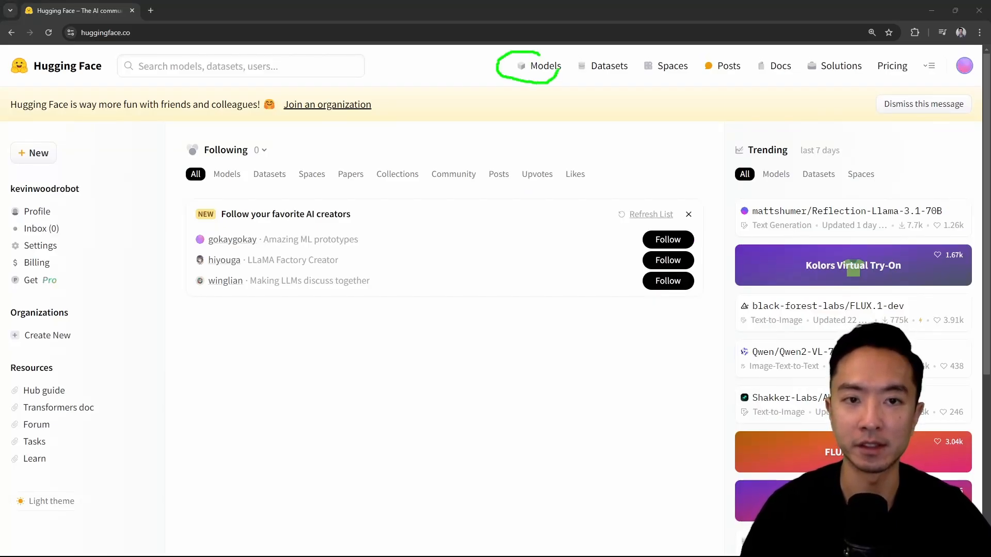
Step: Open the Models catalogue of 917,709 trending models and focus the name filter
{"action": "left_click", "coordinate": [545, 66]}
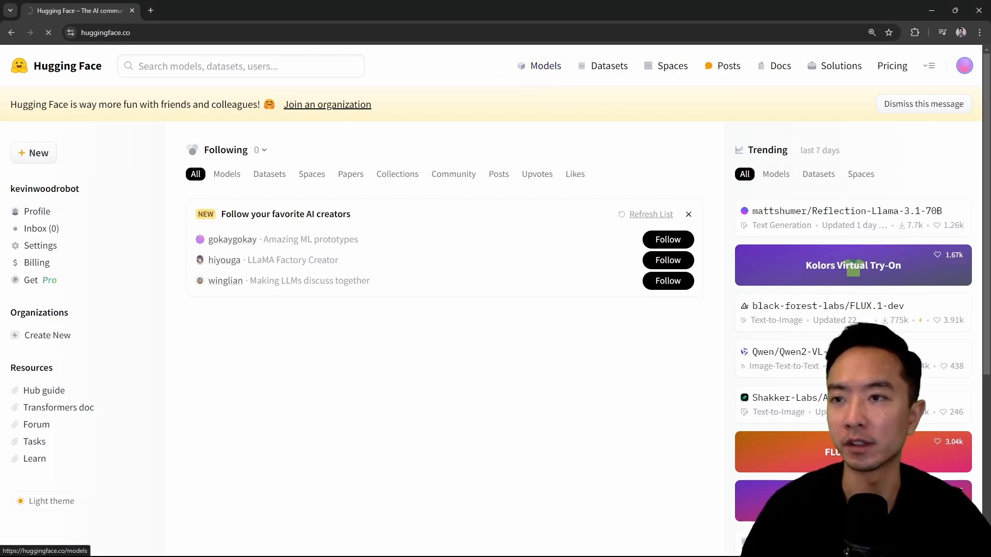
{"action": "left_click", "coordinate": [545, 66]}
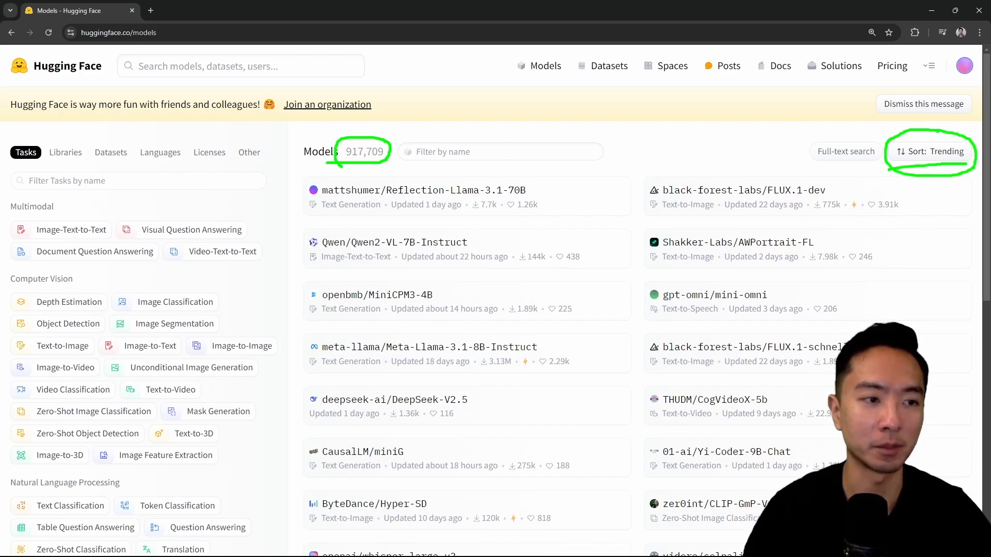
{"action": "left_click", "coordinate": [932, 152]}
{"action": "type", "text": "s"}
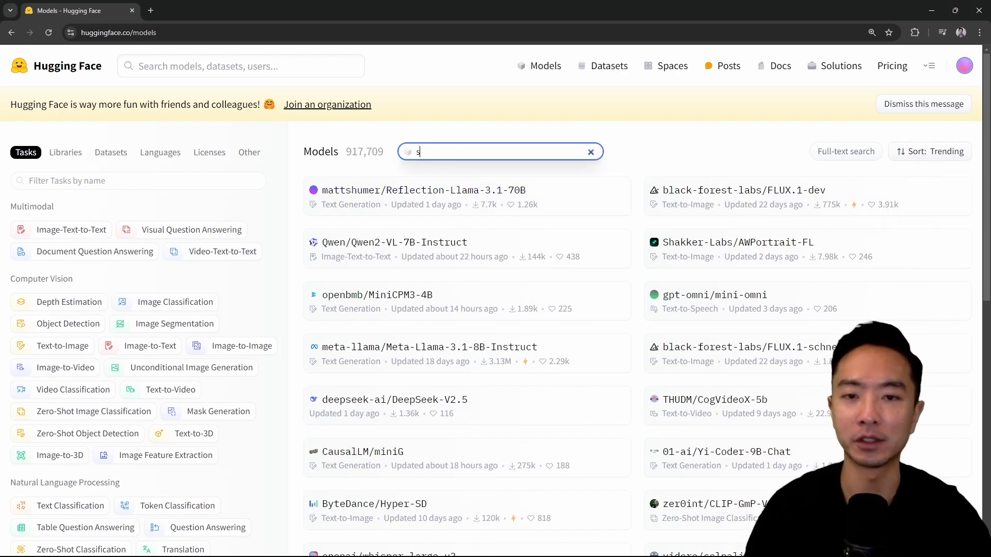
Step: Filter models by 'stable' to 4,025 results, scroll through them and back up
{"action": "type", "text": "table"}
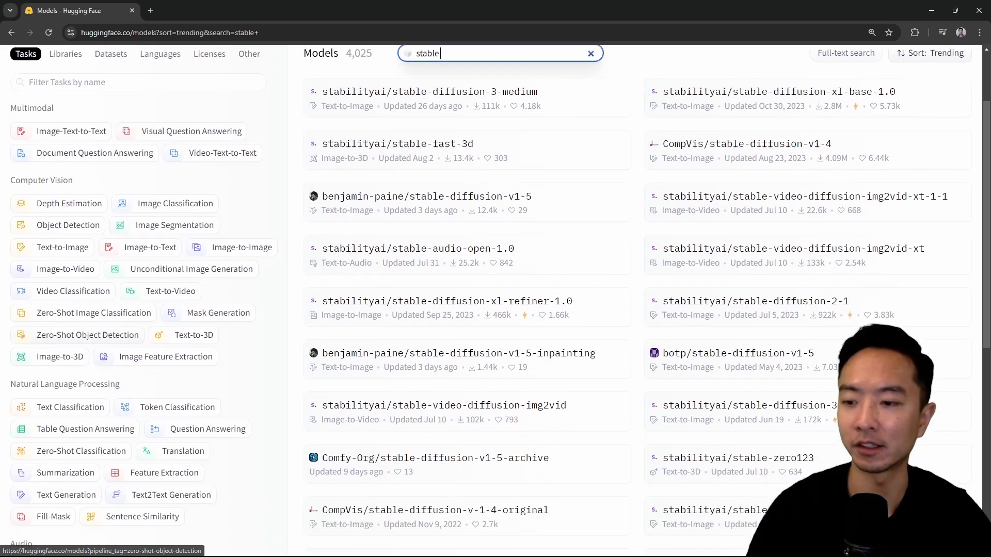
{"action": "scroll", "scroll_direction": "down", "scroll_amount": 3}
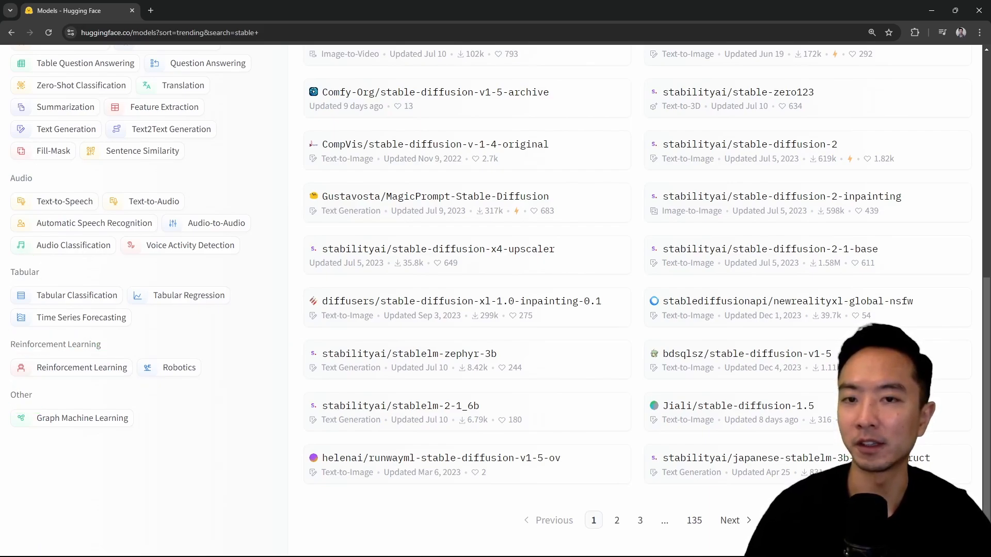
{"action": "mouse_move", "coordinate": [188, 295]}
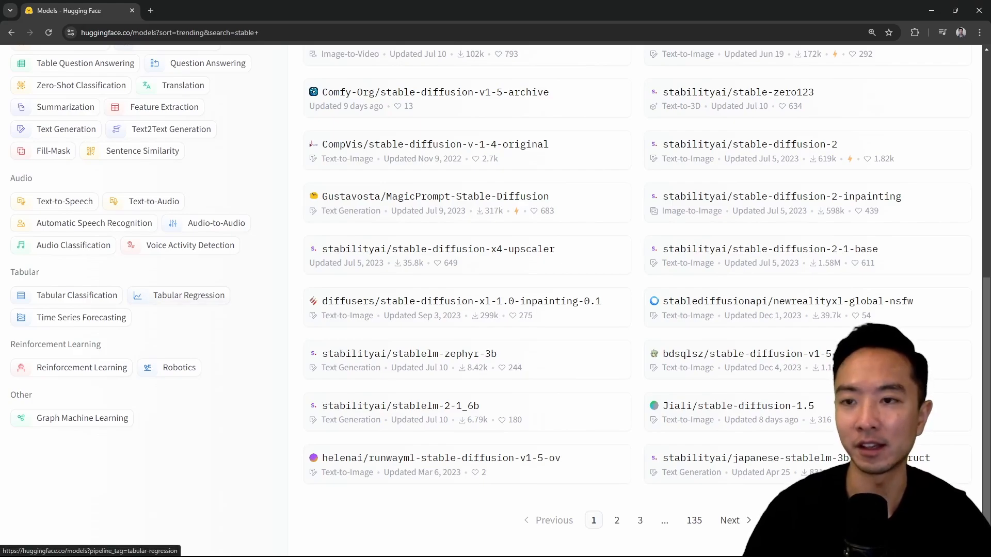
{"action": "scroll", "scroll_direction": "up", "scroll_amount": 3}
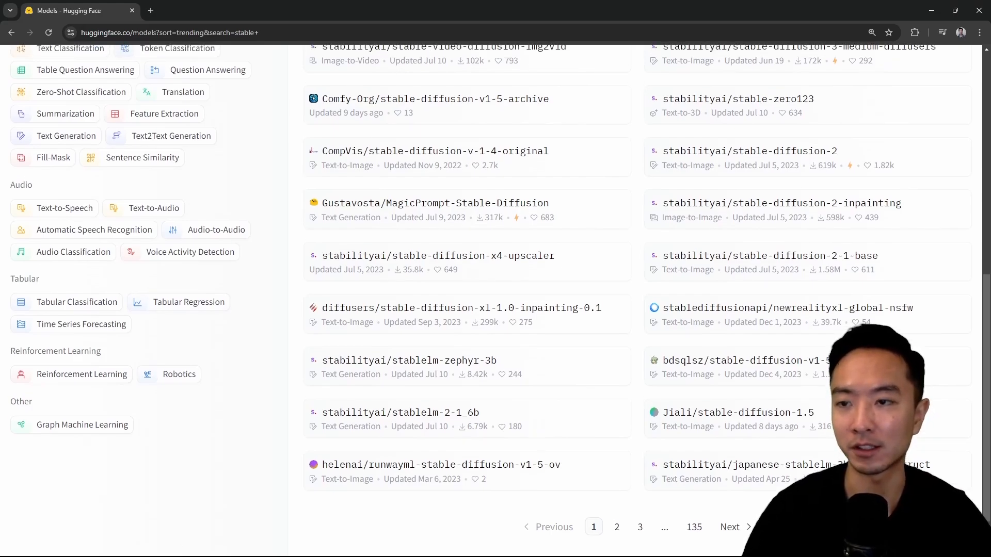
{"action": "scroll", "scroll_direction": "up", "scroll_amount": 3}
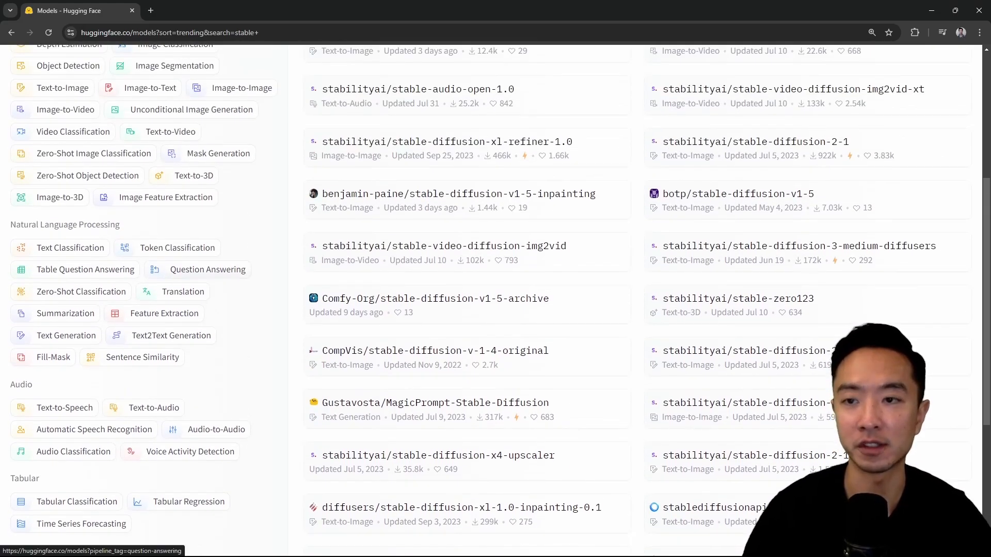
{"action": "scroll", "scroll_direction": "up", "scroll_amount": 3}
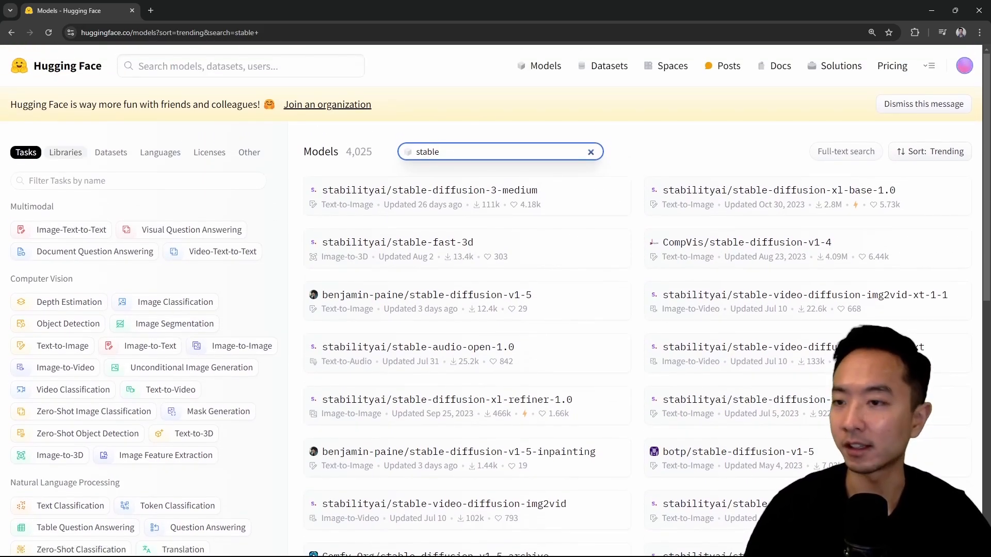
Step: Browse the Libraries, Datasets, Languages and Other filter categories, ending on Licenses
{"action": "left_click", "coordinate": [65, 153]}
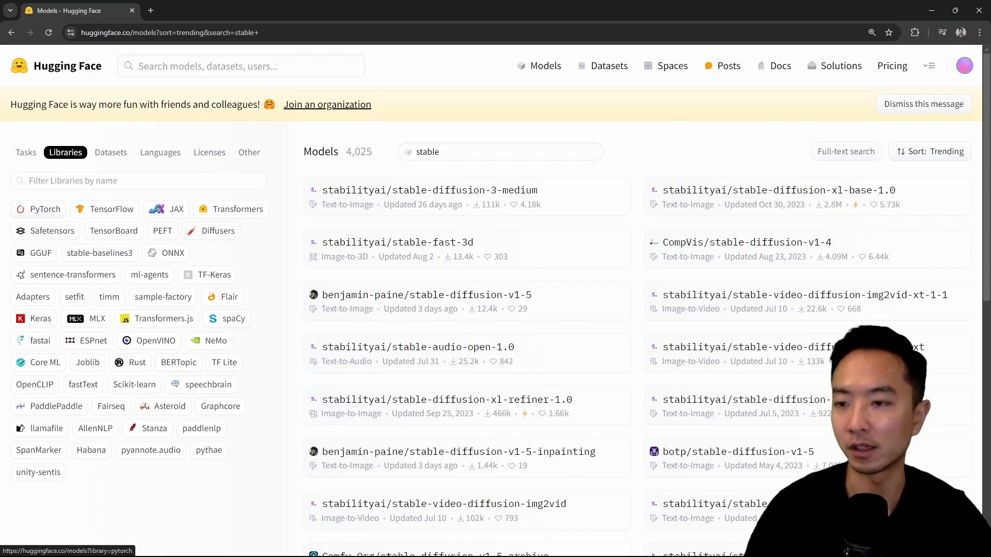
{"action": "left_click", "coordinate": [111, 152]}
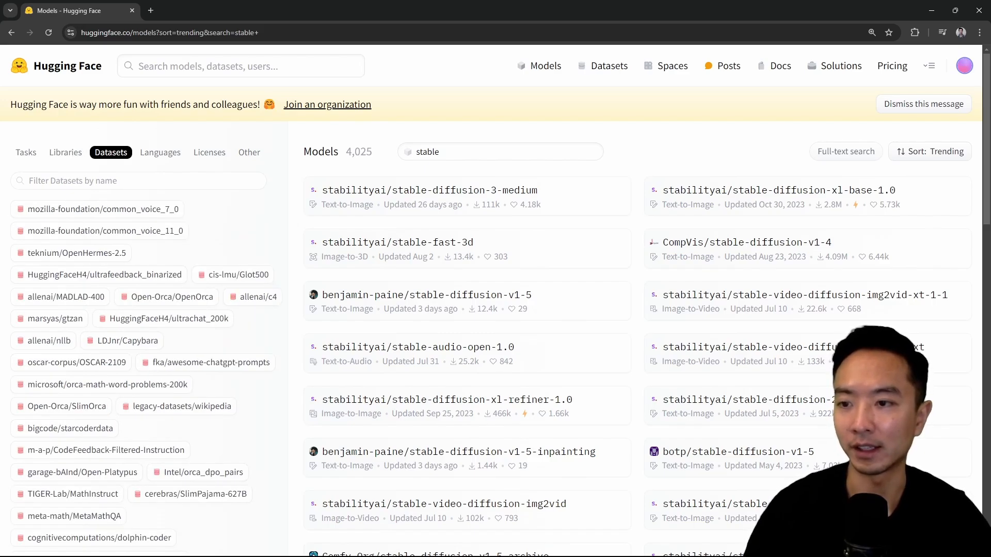
{"action": "left_click", "coordinate": [208, 153]}
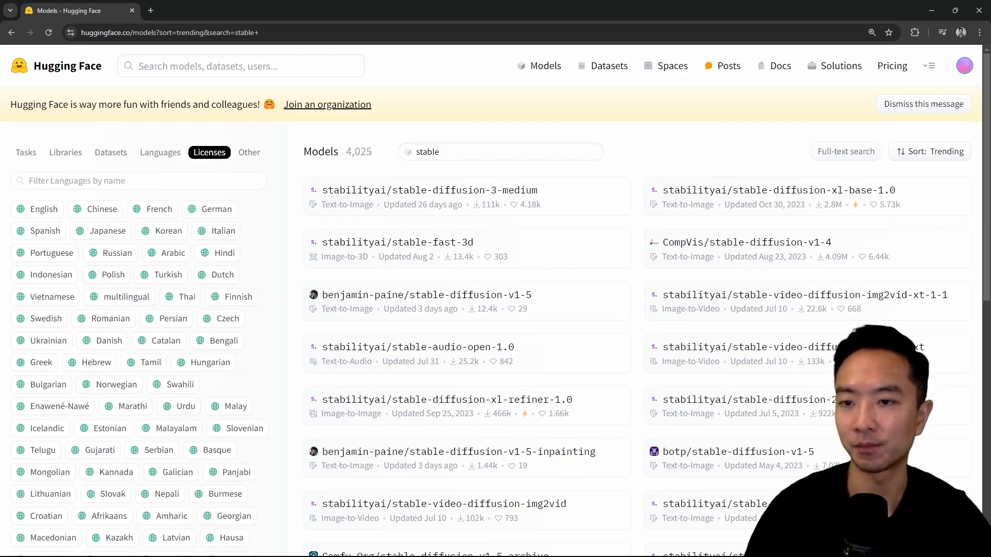
{"action": "left_click", "coordinate": [248, 152]}
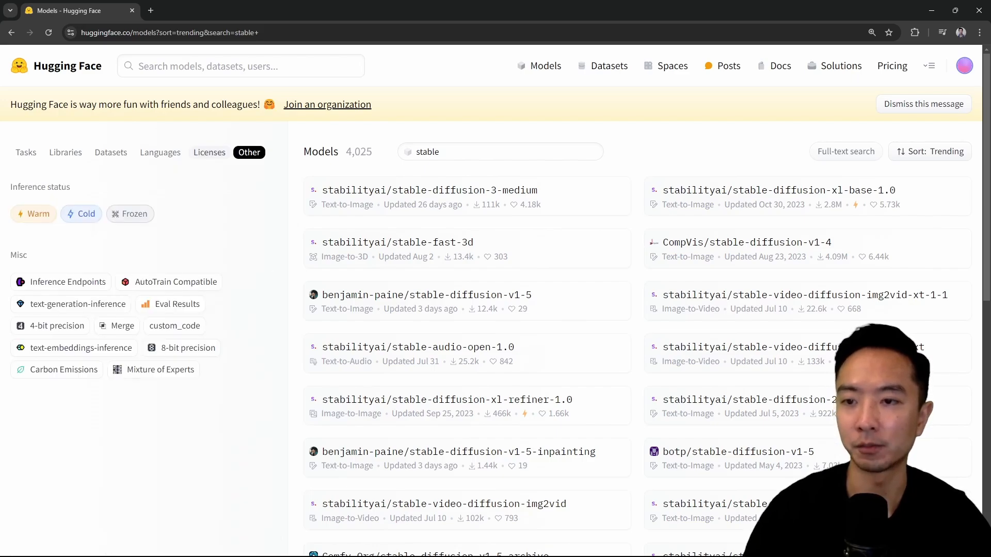
{"action": "left_click", "coordinate": [209, 153]}
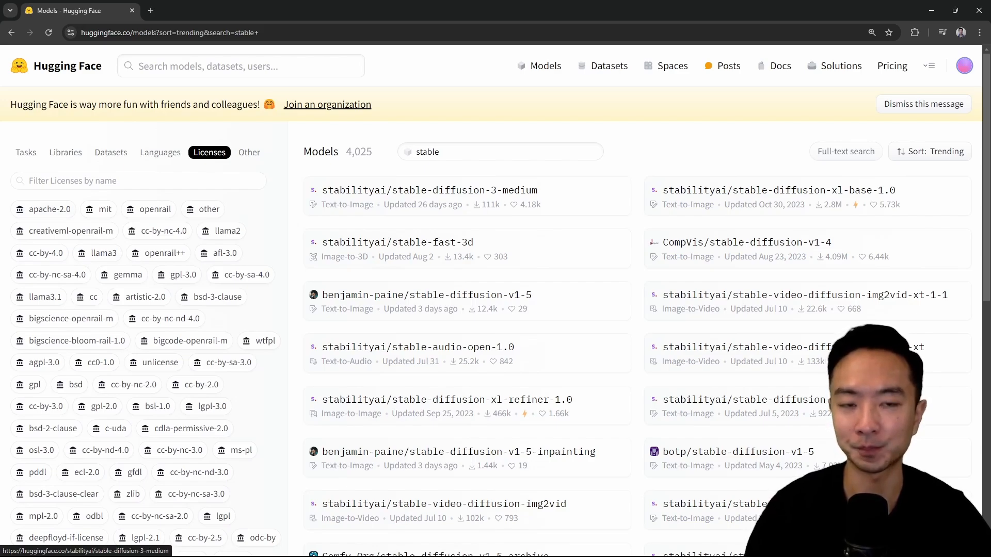
{"action": "mouse_move", "coordinate": [429, 190]}
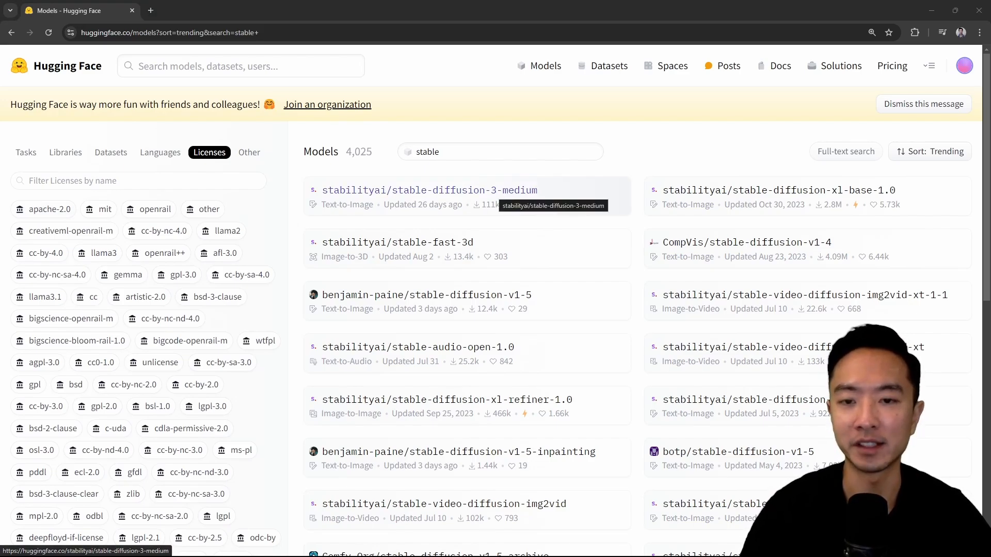
{"action": "left_click", "coordinate": [428, 190]}
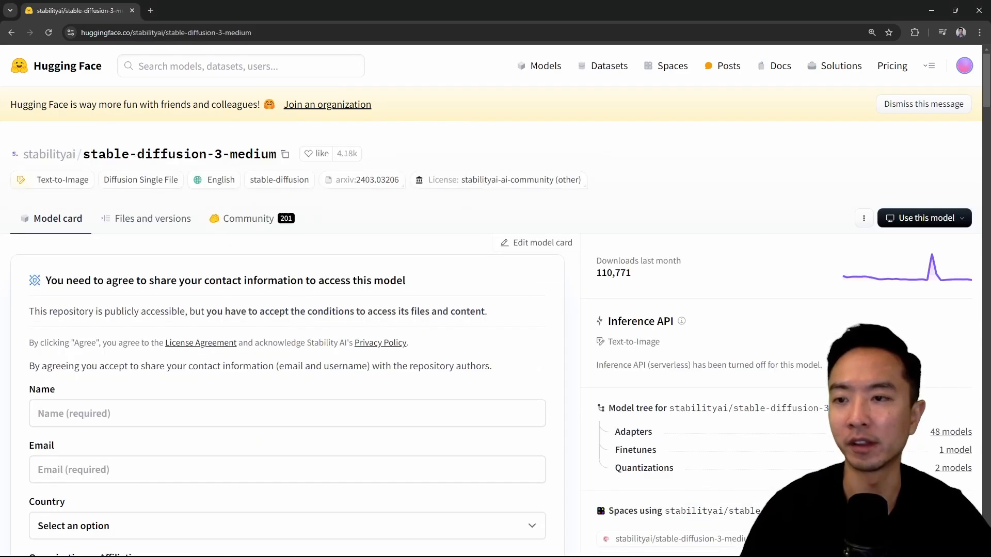
{"action": "scroll", "scroll_direction": "down", "scroll_amount": 3}
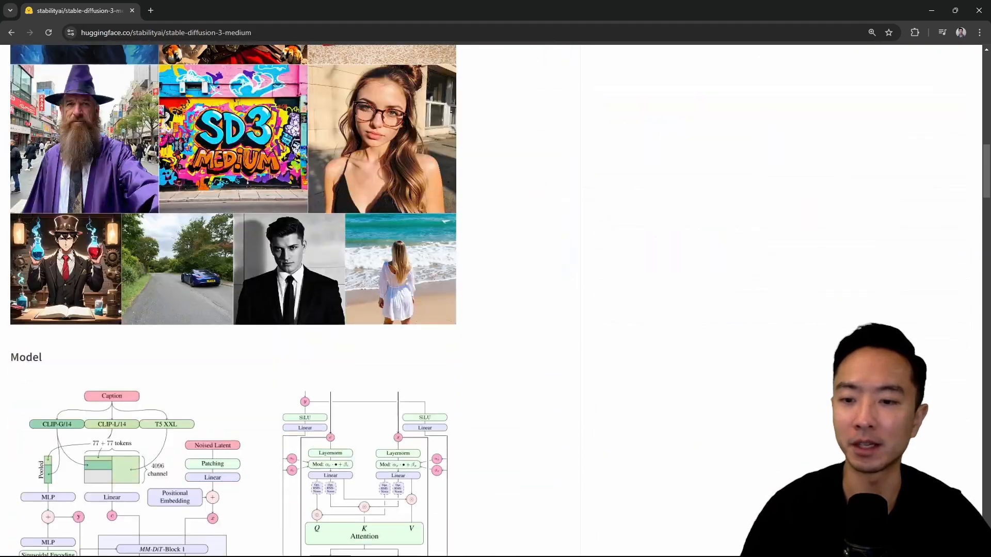
{"action": "scroll", "scroll_direction": "up", "scroll_amount": 3}
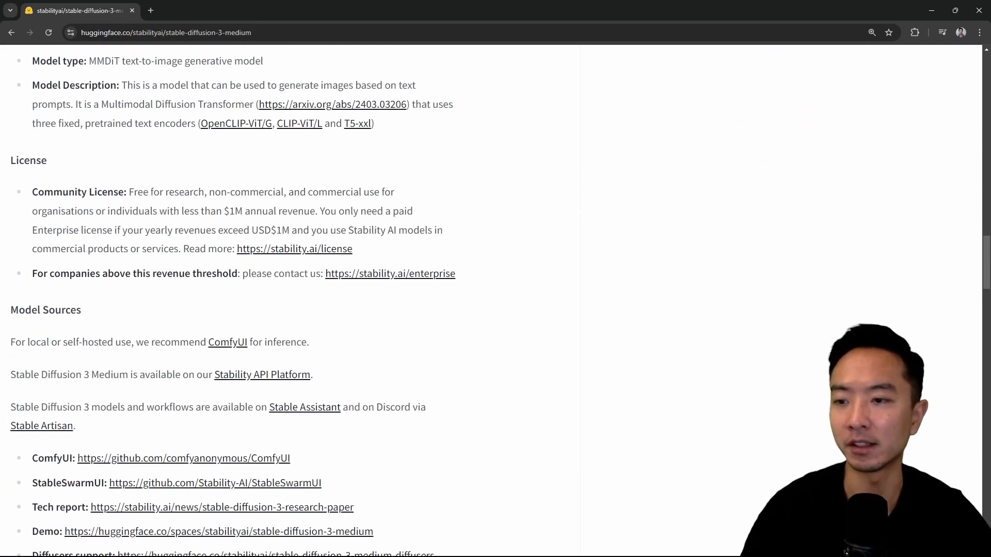
{"action": "scroll", "scroll_direction": "down", "scroll_amount": 3}
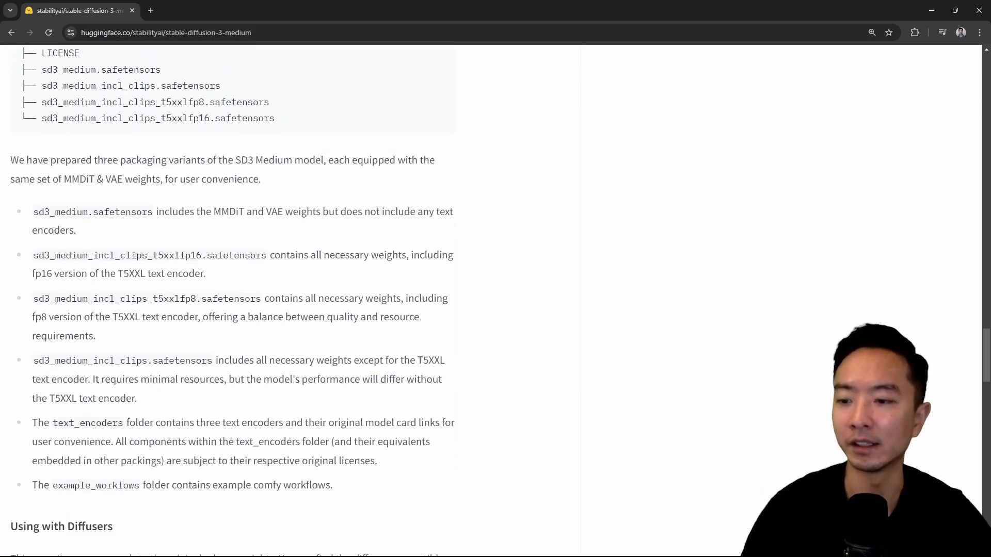
{"action": "scroll", "scroll_direction": "down", "scroll_amount": 3}
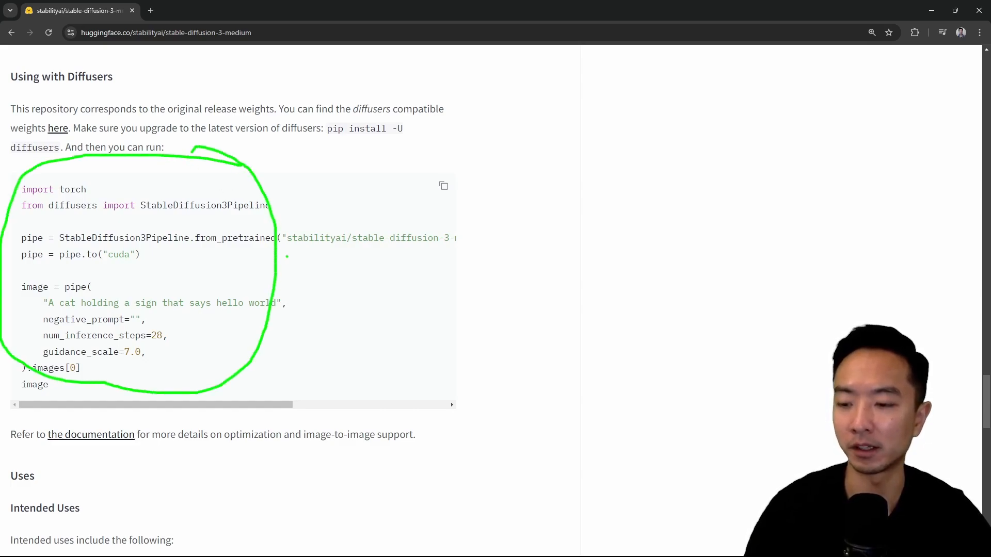
{"action": "scroll", "scroll_direction": "down", "scroll_amount": 3}
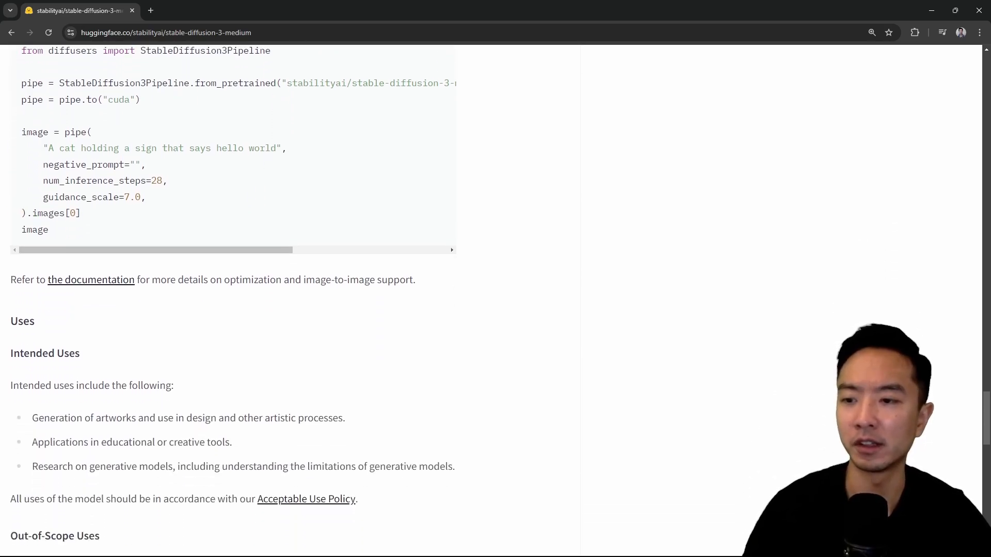
{"action": "scroll", "scroll_direction": "down", "scroll_amount": 3}
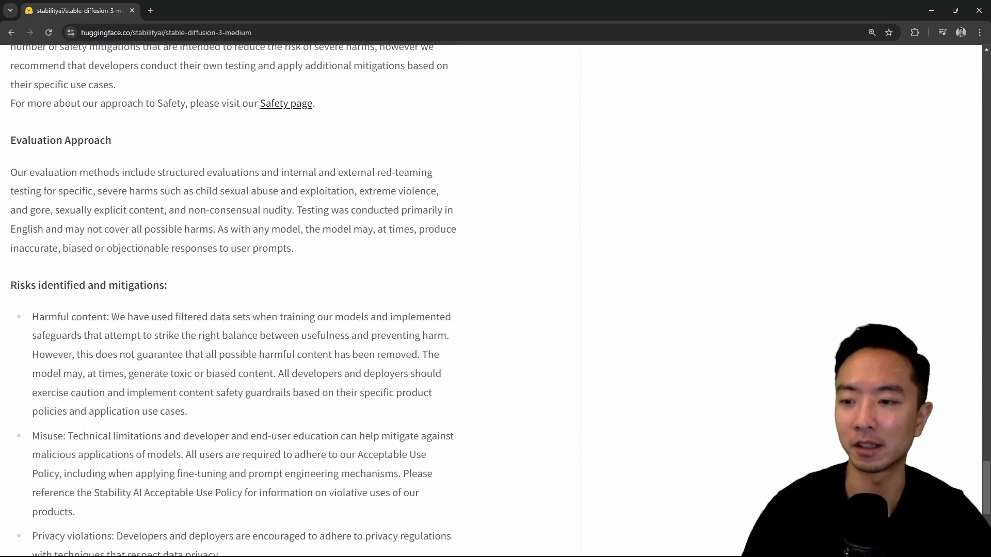
{"action": "scroll", "scroll_direction": "up", "scroll_amount": 3}
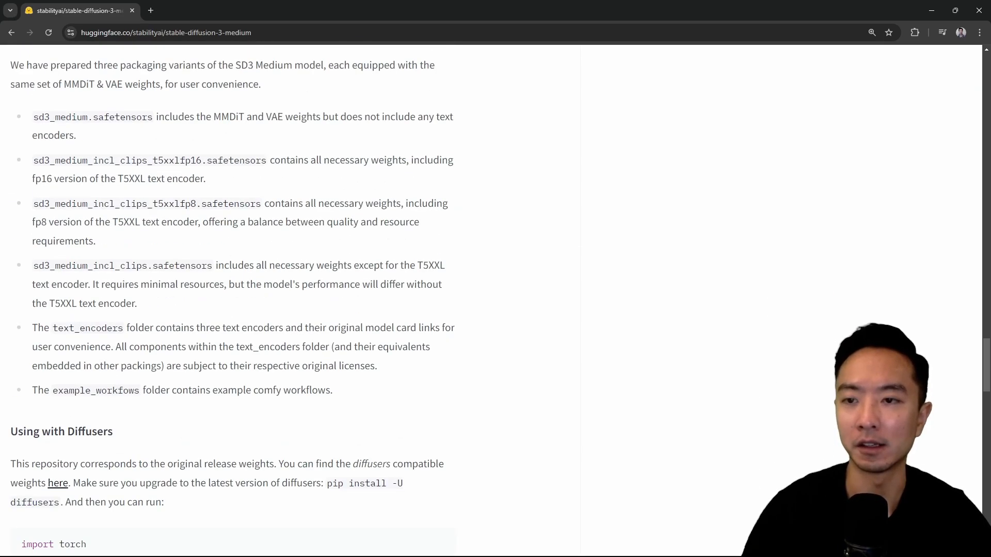
{"action": "scroll", "scroll_direction": "up", "scroll_amount": 3}
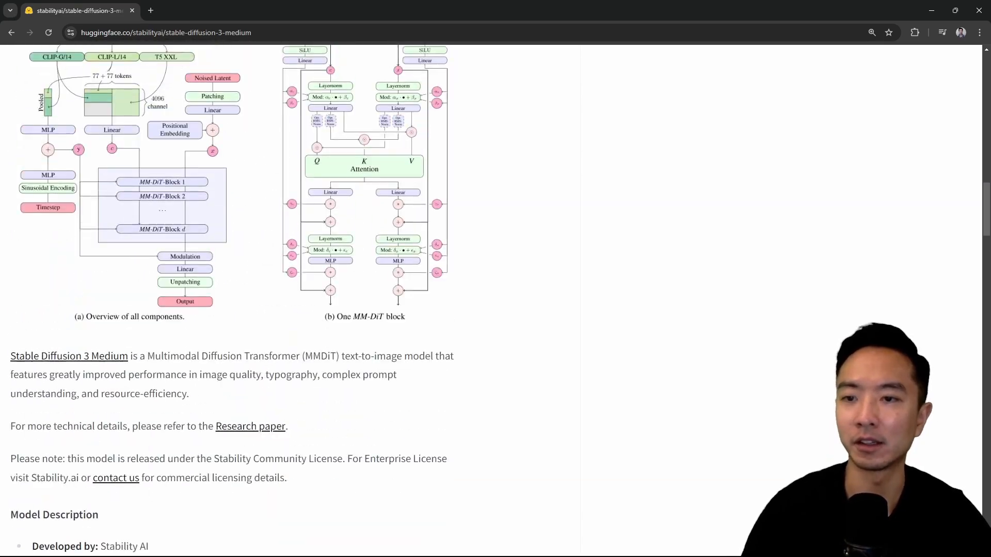
{"action": "scroll", "scroll_direction": "up", "scroll_amount": 3}
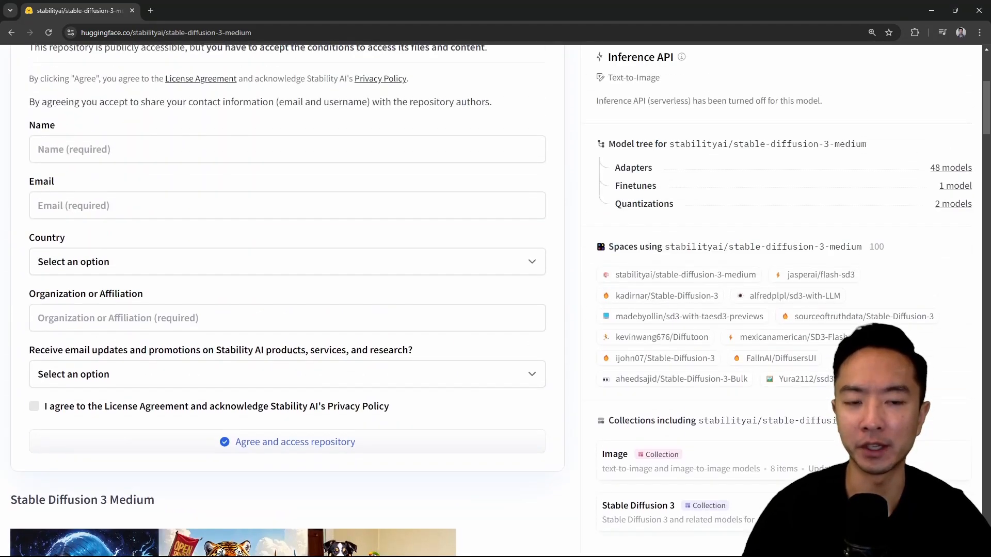
{"action": "scroll", "scroll_direction": "up", "scroll_amount": 3}
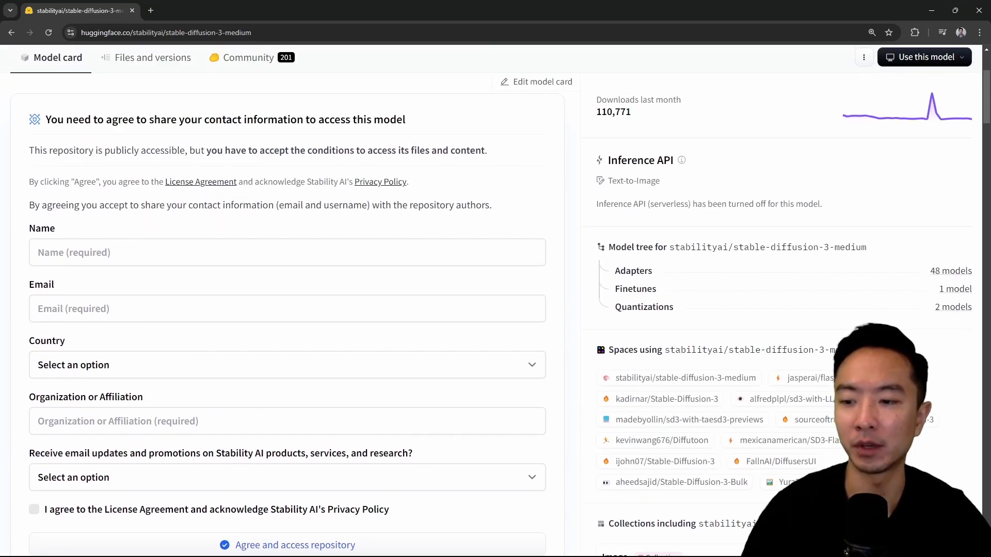
{"action": "scroll", "scroll_direction": "down", "scroll_amount": 3}
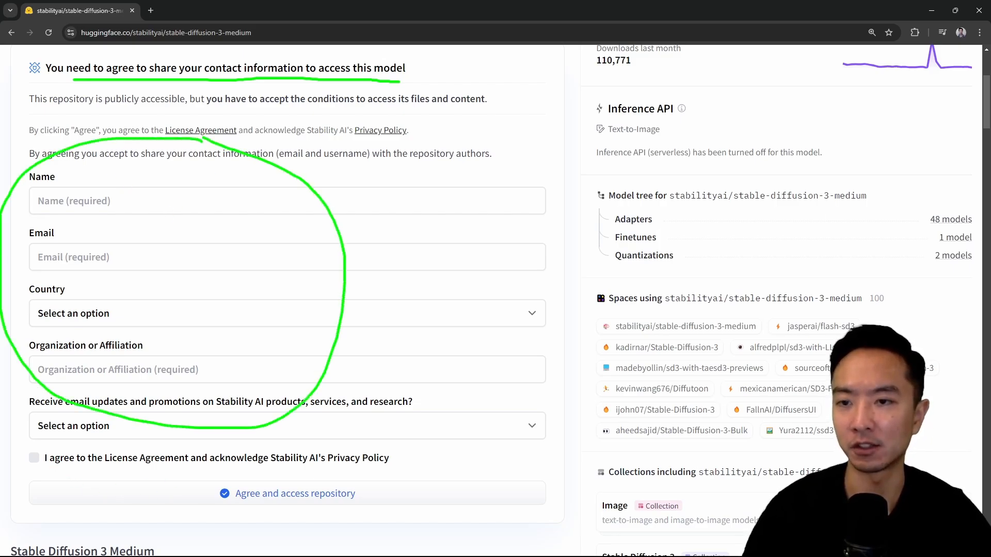
{"action": "scroll", "scroll_direction": "up", "scroll_amount": 3}
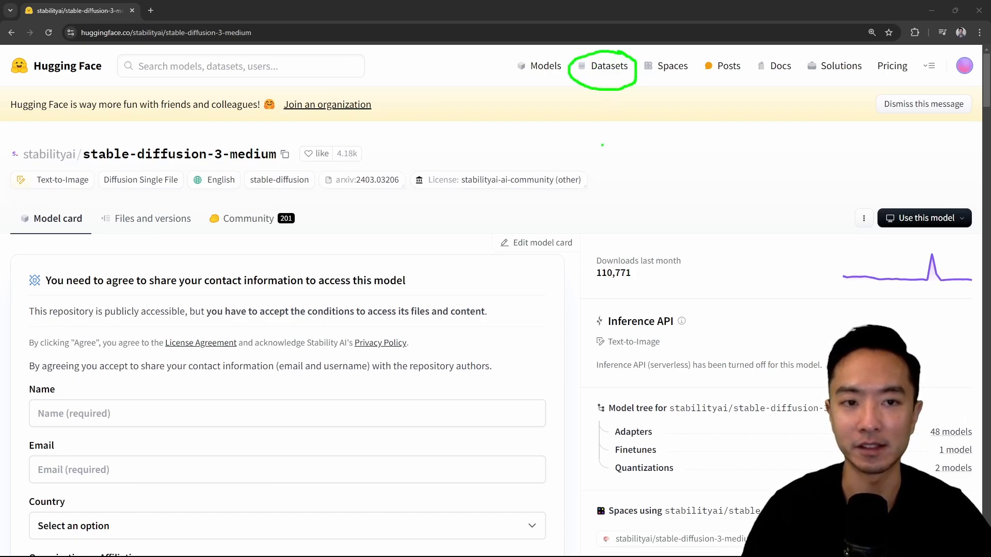
Step: Open the Datasets catalogue listing 206,121 datasets sorted by trending
{"action": "left_click", "coordinate": [610, 65]}
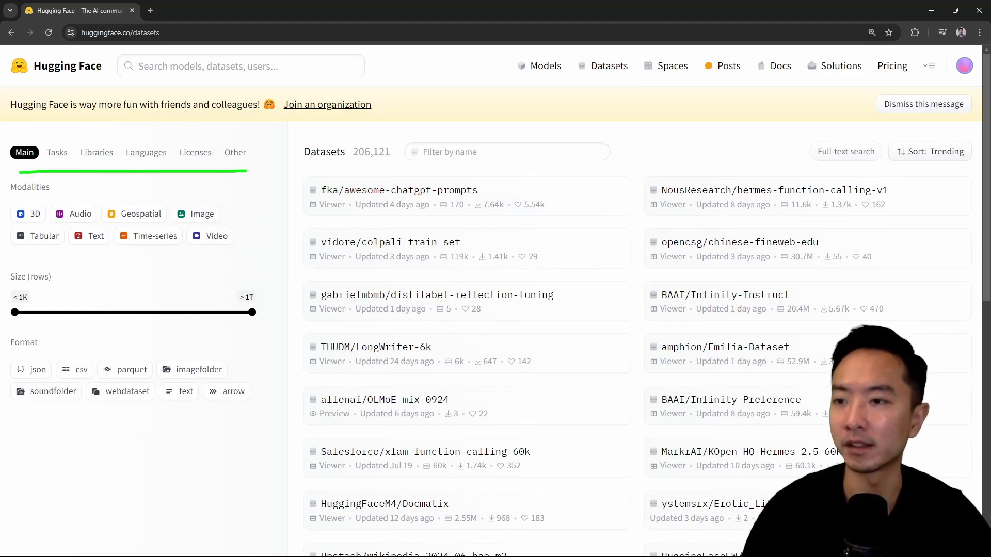
{"action": "mouse_move", "coordinate": [184, 161]}
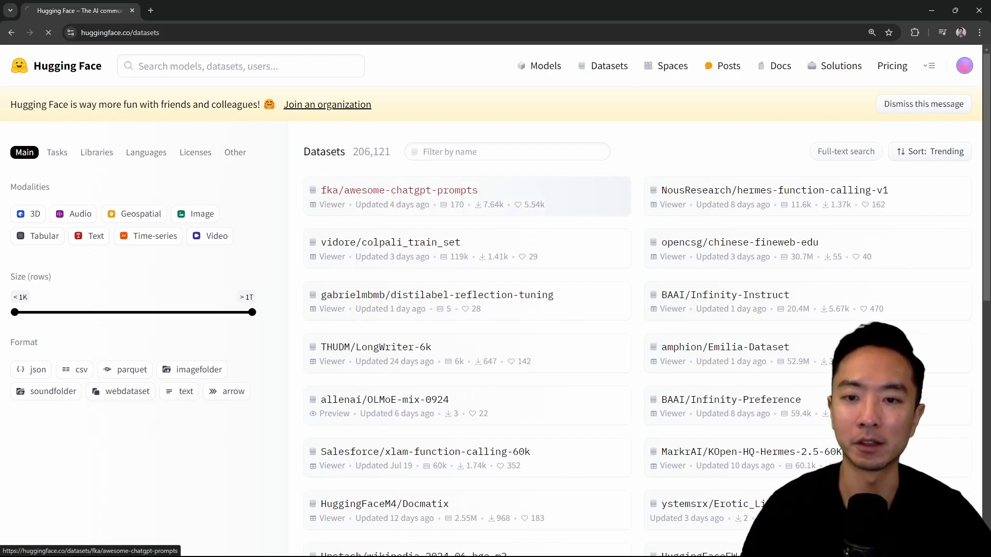
Step: Open fka/awesome-chatgpt-prompts and scroll through its 170-row viewer of acts and prompts
{"action": "left_click", "coordinate": [399, 190]}
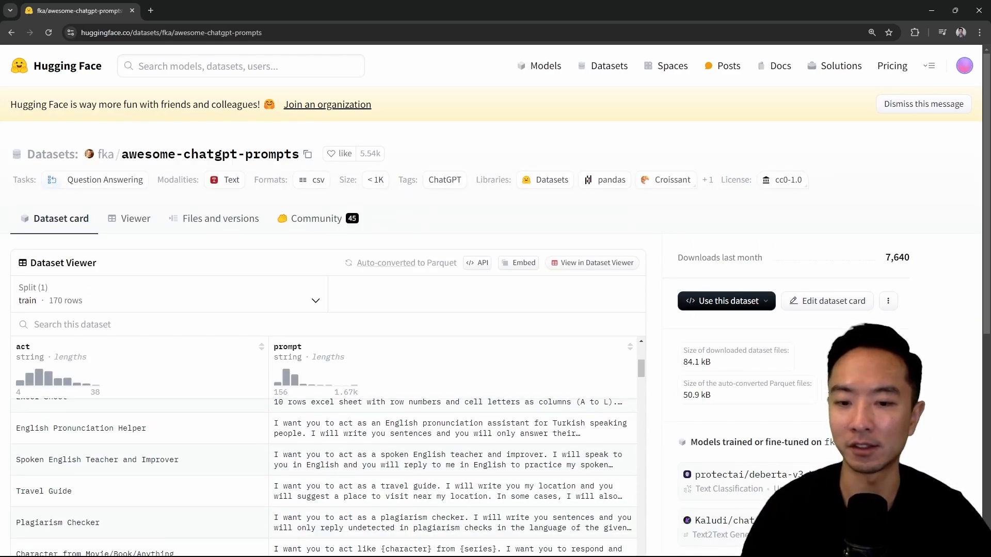
{"action": "scroll", "scroll_direction": "down", "scroll_amount": 3}
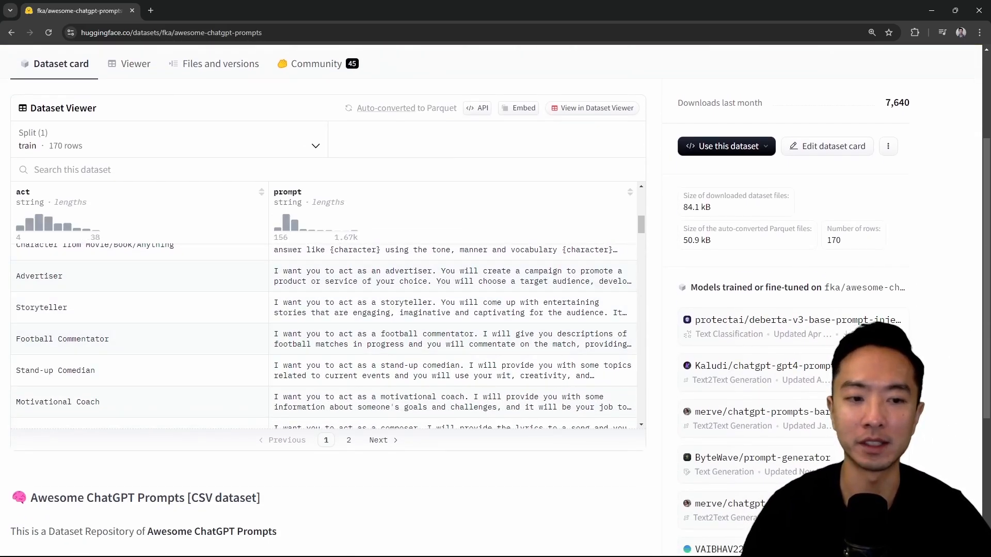
{"action": "scroll", "scroll_direction": "down", "scroll_amount": 3}
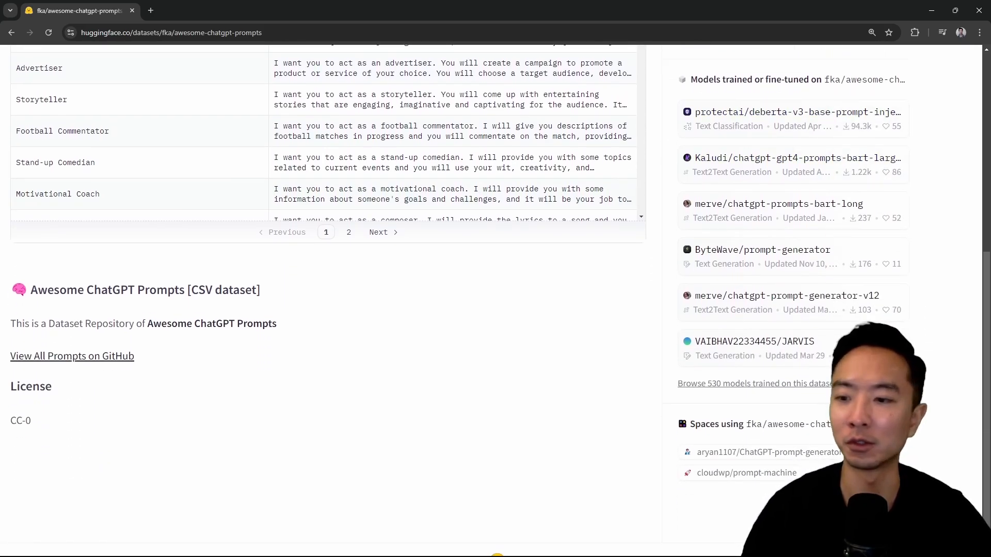
{"action": "scroll", "scroll_direction": "up", "scroll_amount": 3}
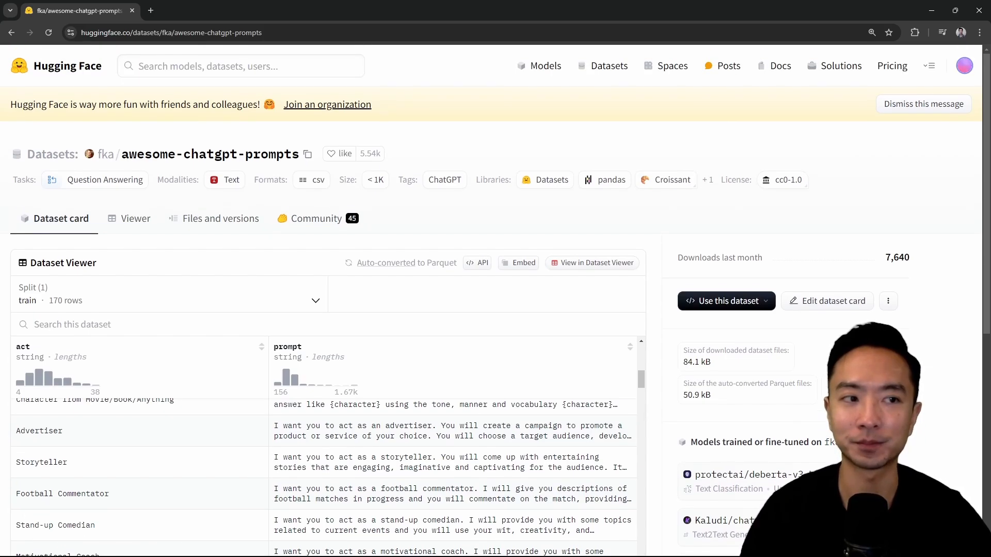
Step: Search Spaces for 'stablefast' to list the four Stable Fast 3D spaces
{"action": "left_click", "coordinate": [671, 66]}
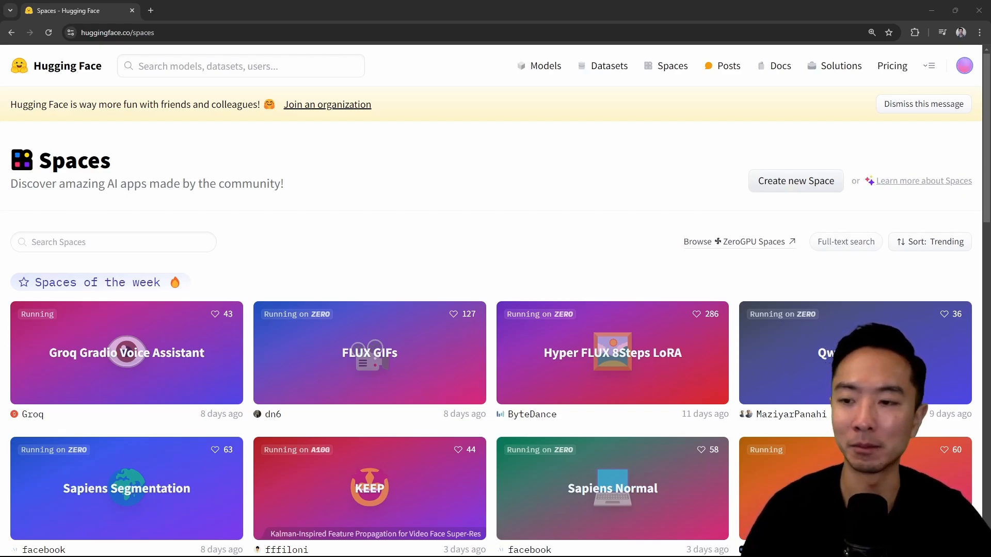
{"action": "left_click", "coordinate": [113, 242]}
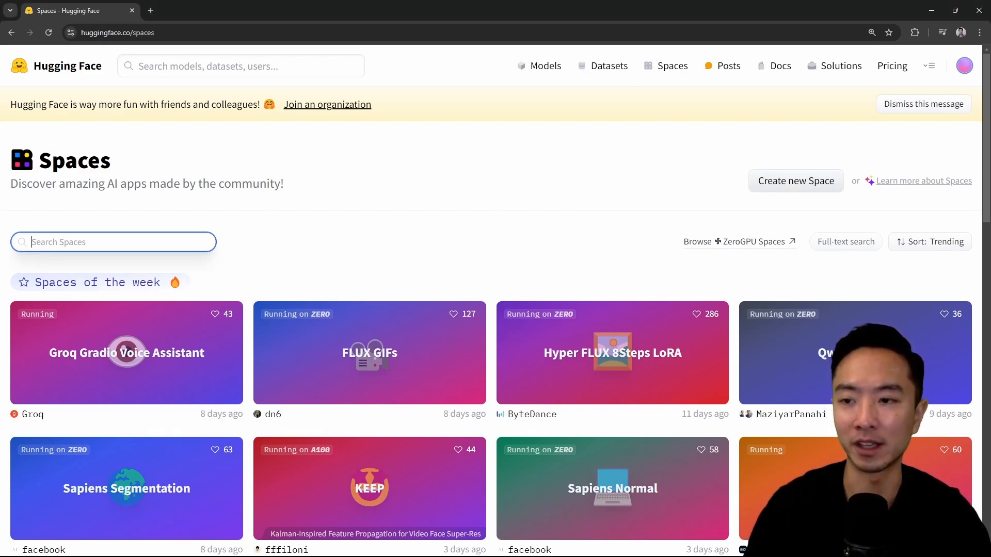
{"action": "type", "text": "stabl"}
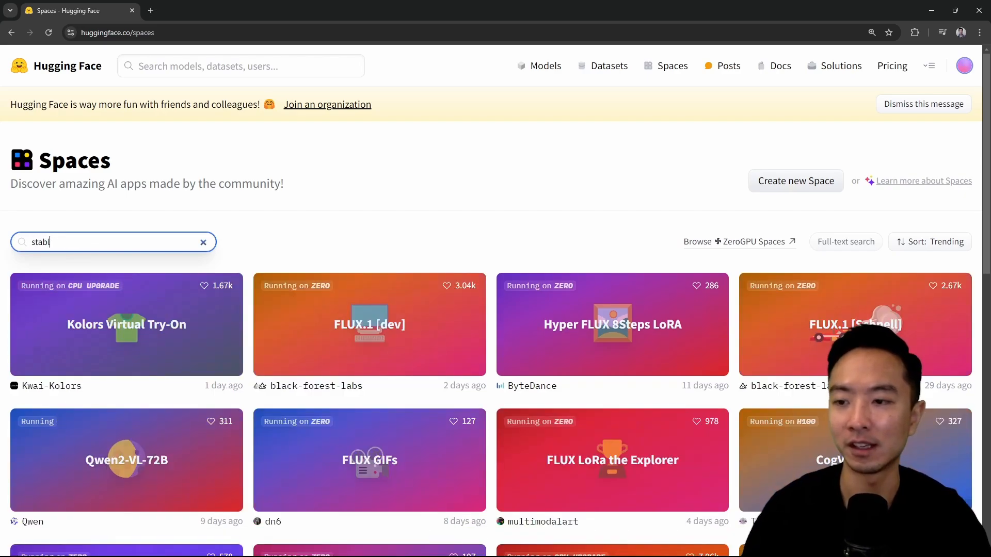
{"action": "type", "text": "efast"}
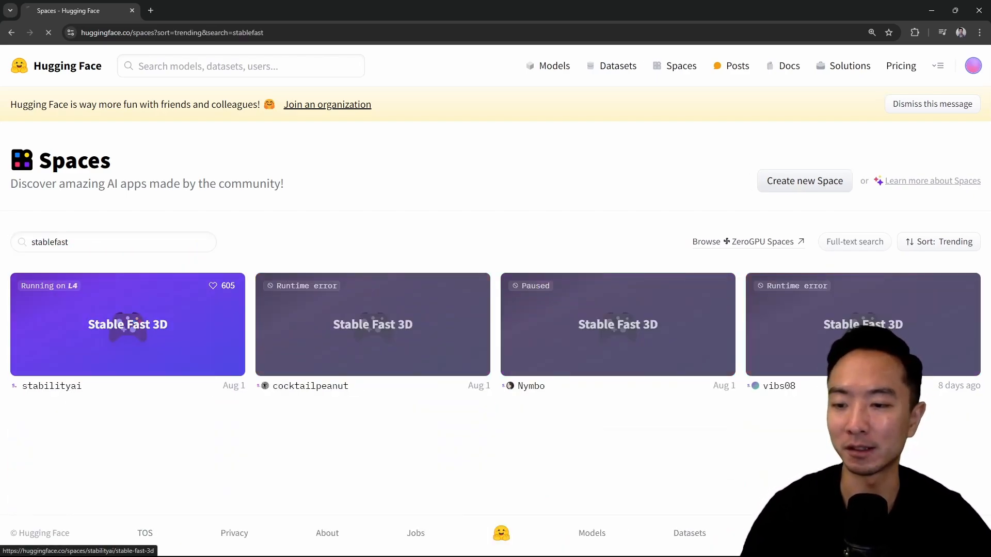
Step: Open the stabilityai Stable Fast 3D demo and generate a 3D model from the raccoon example
{"action": "left_click", "coordinate": [127, 324]}
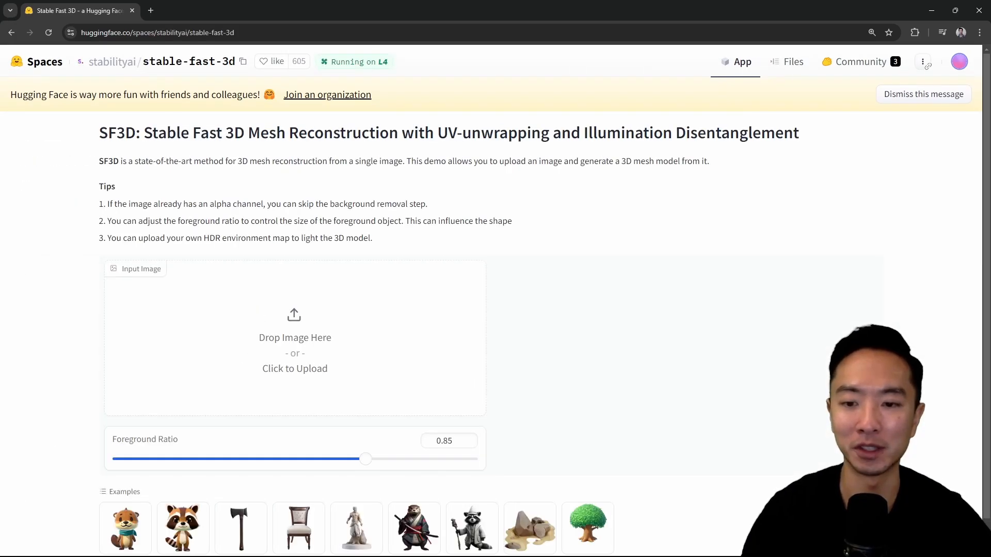
{"action": "scroll", "scroll_direction": "down", "scroll_amount": 3}
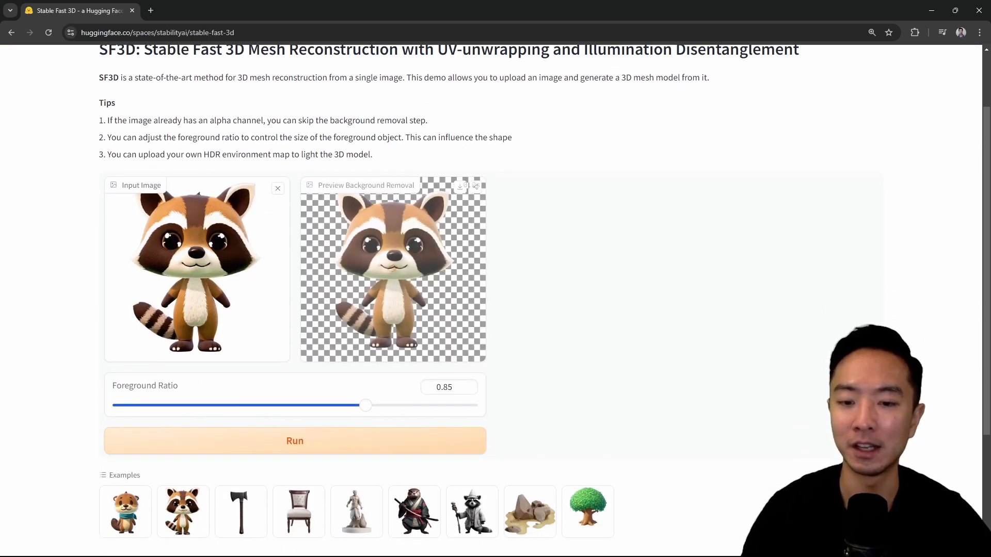
{"action": "left_click", "coordinate": [295, 441]}
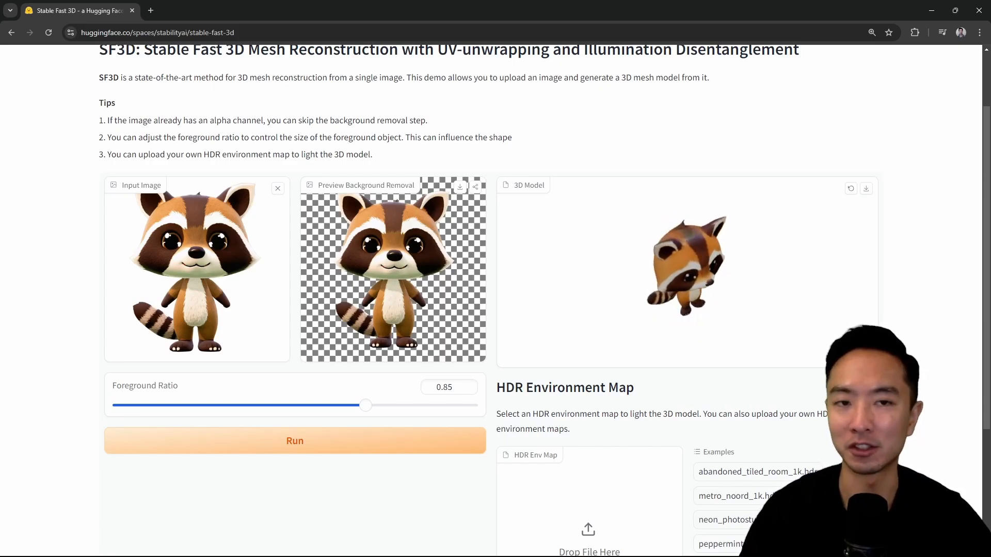
{"action": "scroll", "scroll_direction": "up", "scroll_amount": 3}
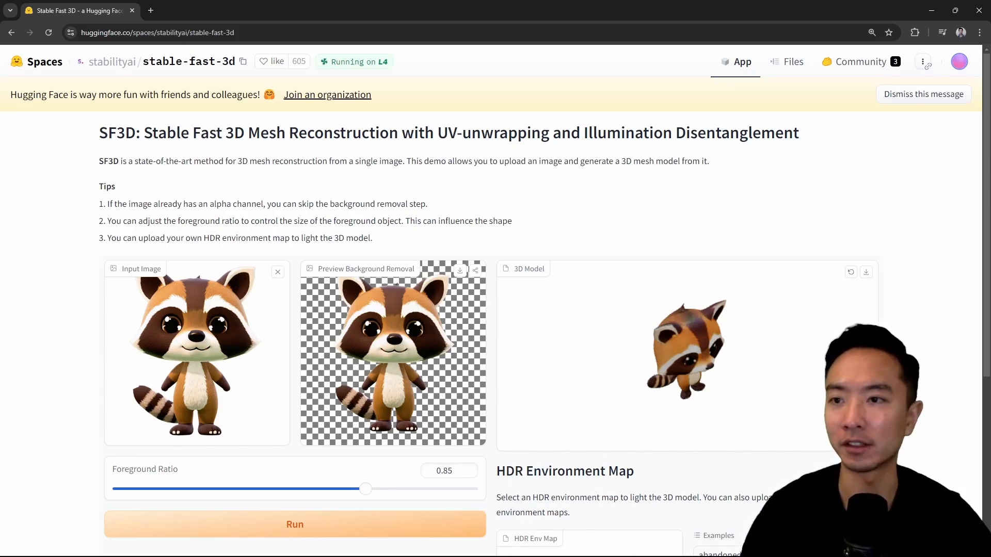
{"action": "mouse_move", "coordinate": [11, 32]}
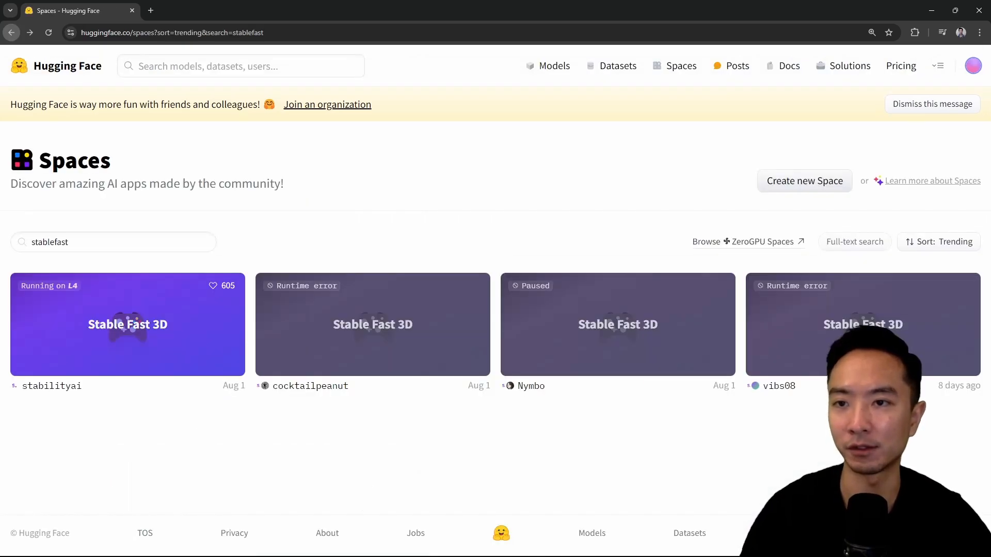
Step: Open the Documentation hub and expand the site menu with Website and Community links
{"action": "left_click", "coordinate": [788, 66]}
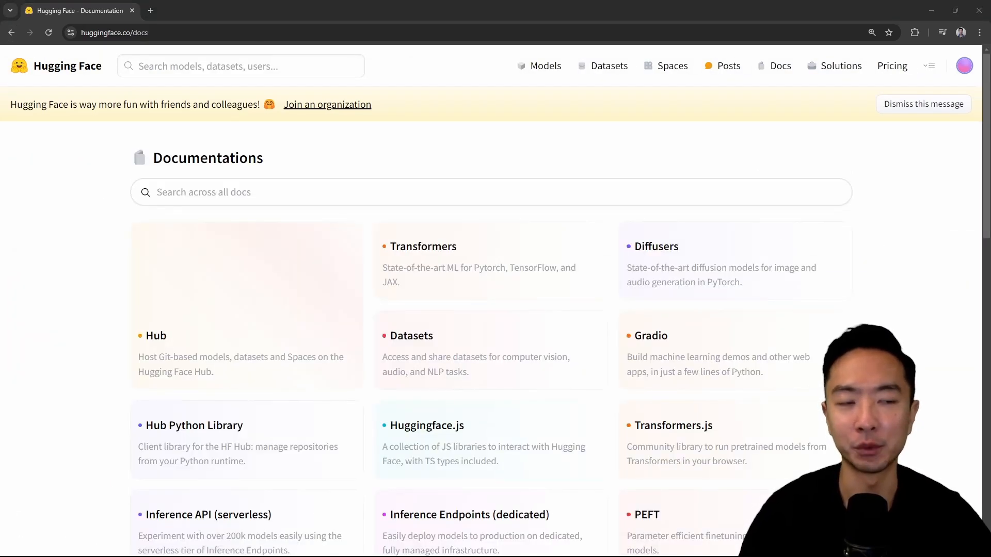
{"action": "left_click", "coordinate": [929, 65]}
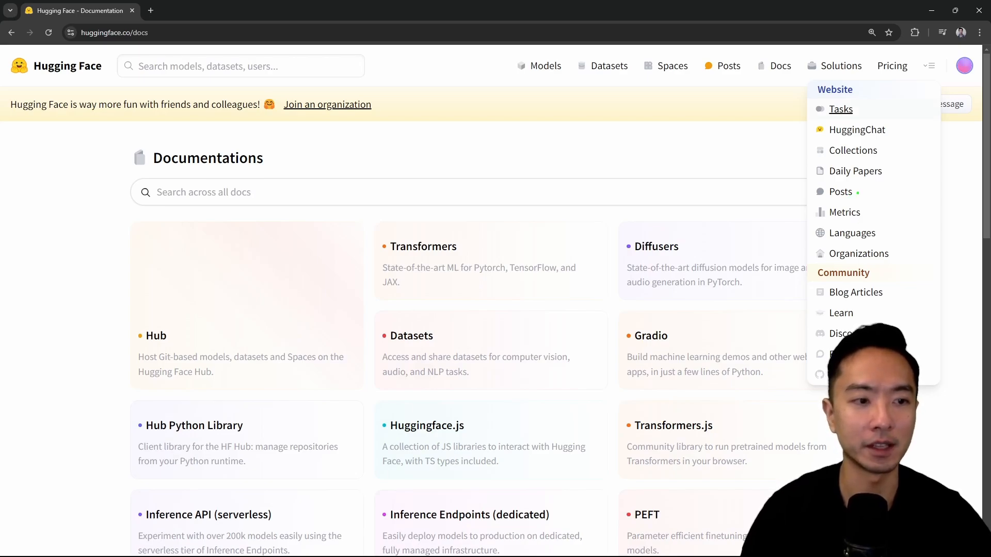
{"action": "mouse_move", "coordinate": [856, 171]}
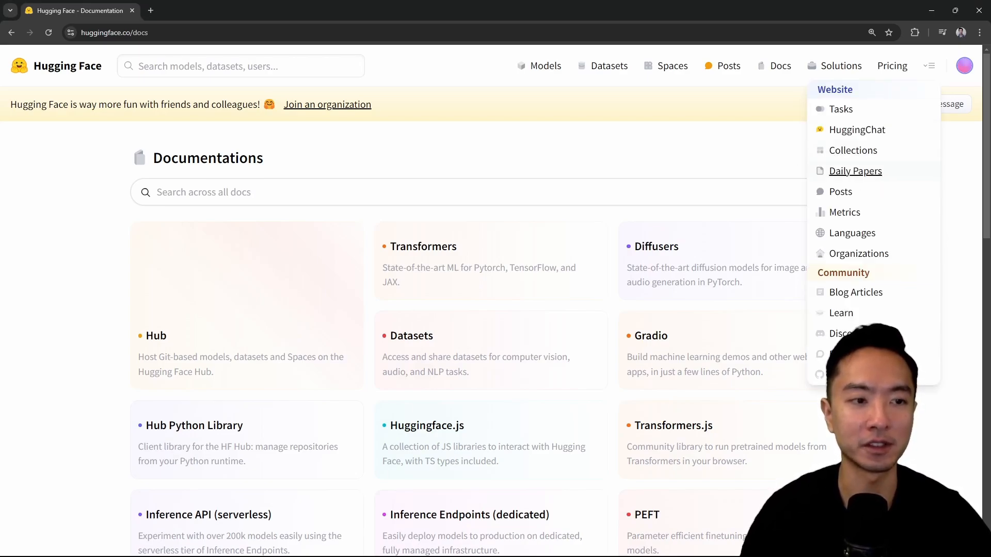
Step: Open Daily Papers and scroll through papers like Guide-and-Rescale and FuzzCoder, then back up
{"action": "left_click", "coordinate": [855, 170]}
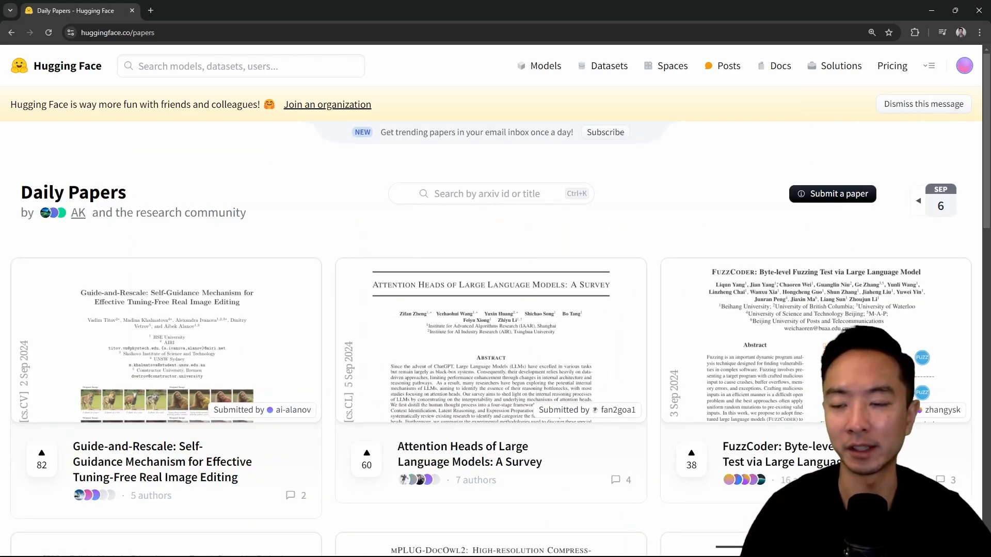
{"action": "scroll", "scroll_direction": "down", "scroll_amount": 3}
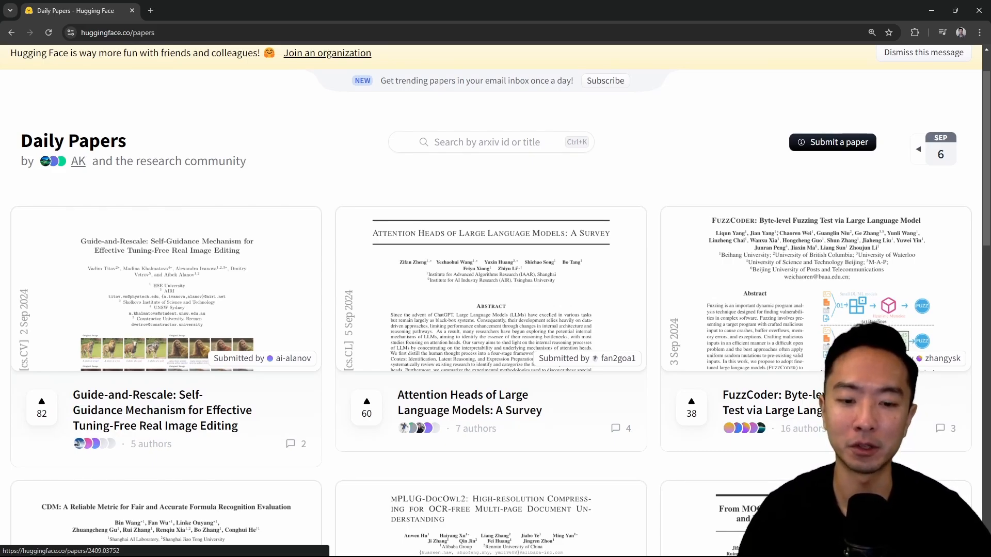
{"action": "scroll", "scroll_direction": "down", "scroll_amount": 3}
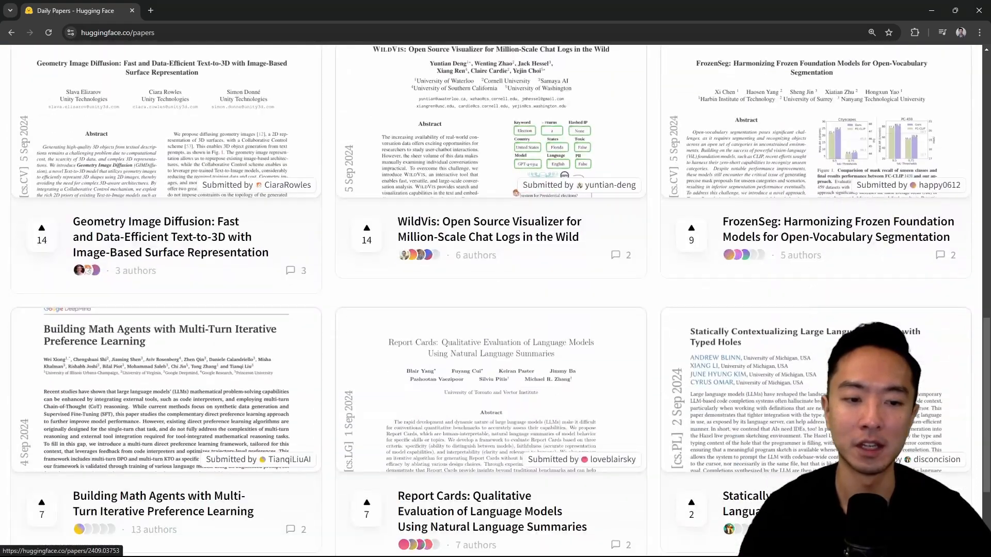
{"action": "scroll", "scroll_direction": "down", "scroll_amount": 3}
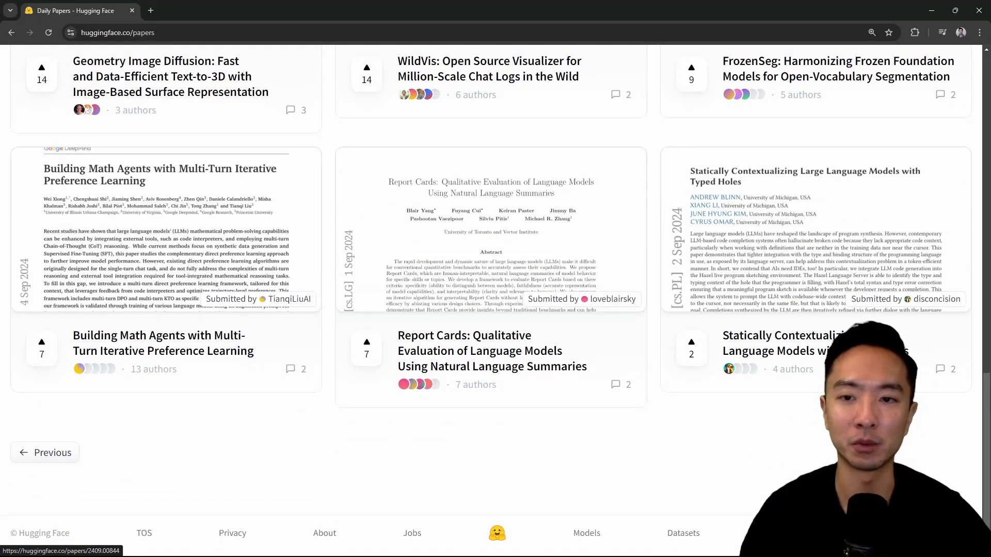
{"action": "scroll", "scroll_direction": "up", "scroll_amount": 3}
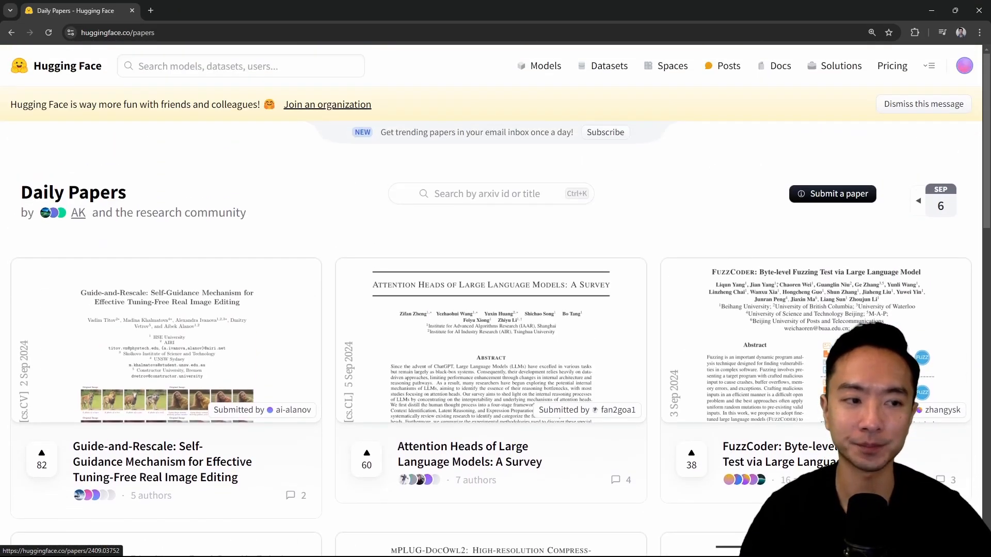
Step: Expand the overflow menu beside Pricing to show the Website and Community links
{"action": "left_click", "coordinate": [928, 66]}
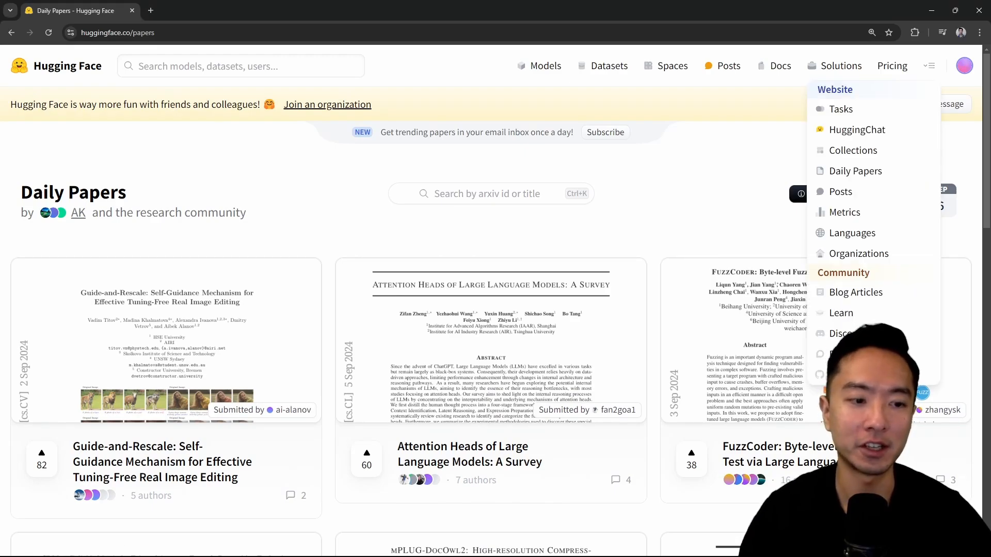
{"action": "mouse_move", "coordinate": [856, 129]}
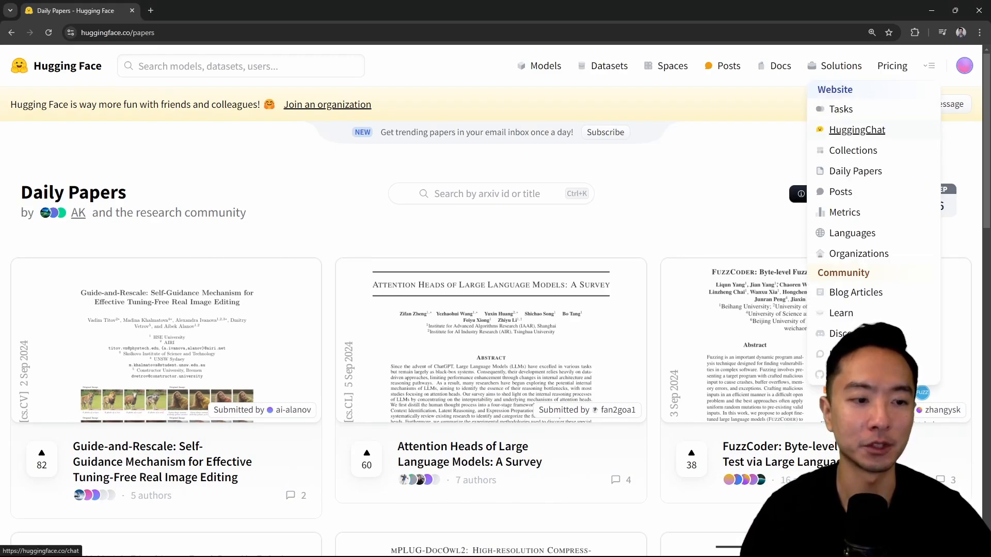
{"action": "mouse_move", "coordinate": [841, 312]}
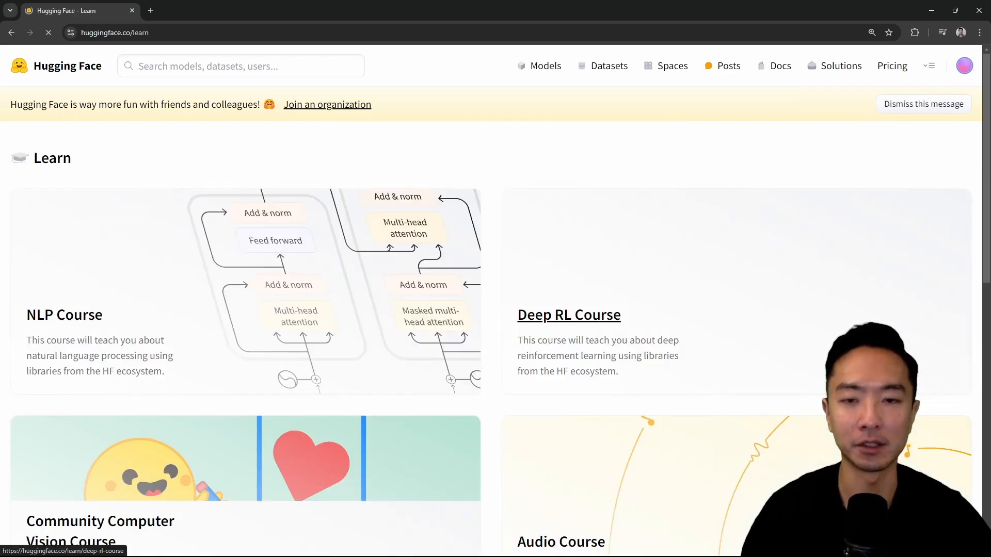
{"action": "scroll", "scroll_direction": "down", "scroll_amount": 3}
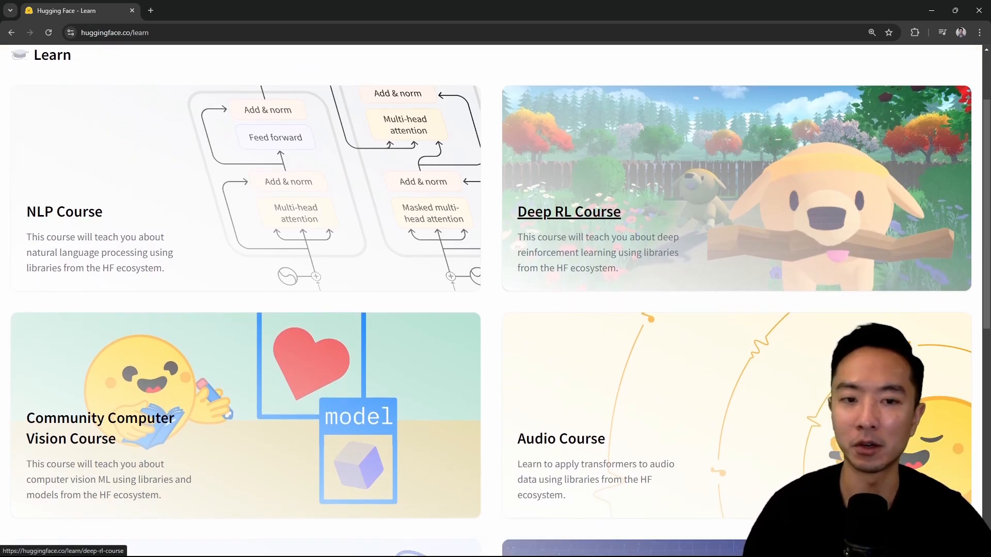
{"action": "scroll", "scroll_direction": "down", "scroll_amount": 3}
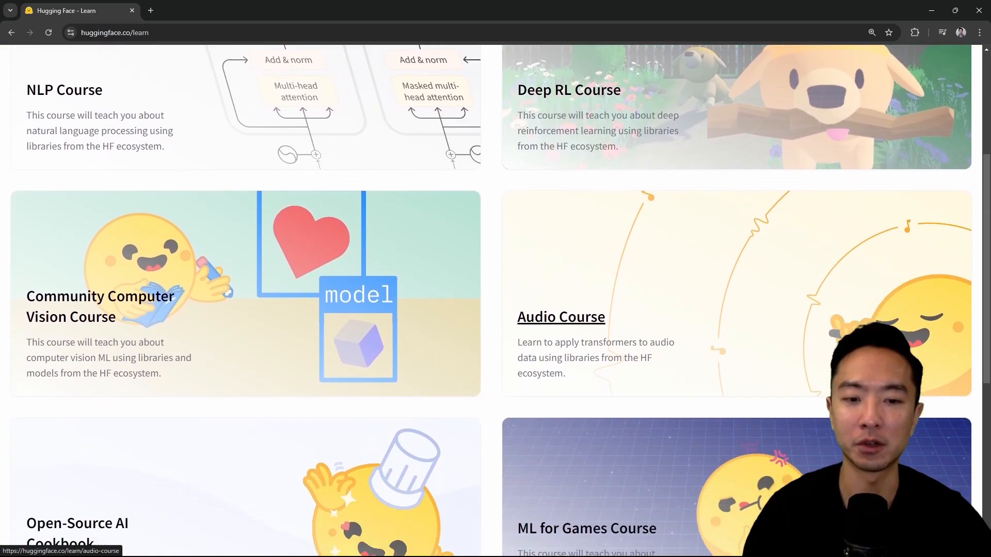
{"action": "scroll", "scroll_direction": "down", "scroll_amount": 3}
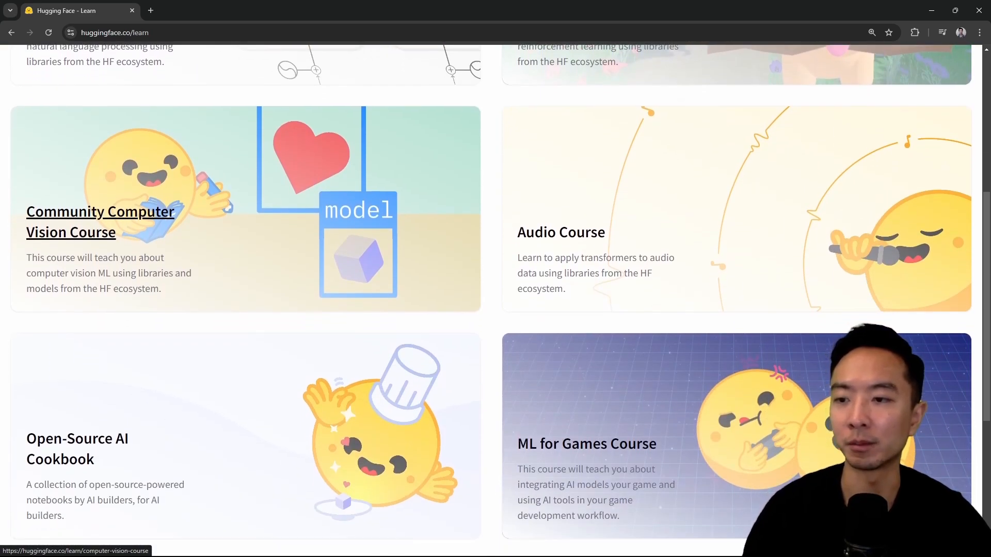
{"action": "scroll", "scroll_direction": "down", "scroll_amount": 3}
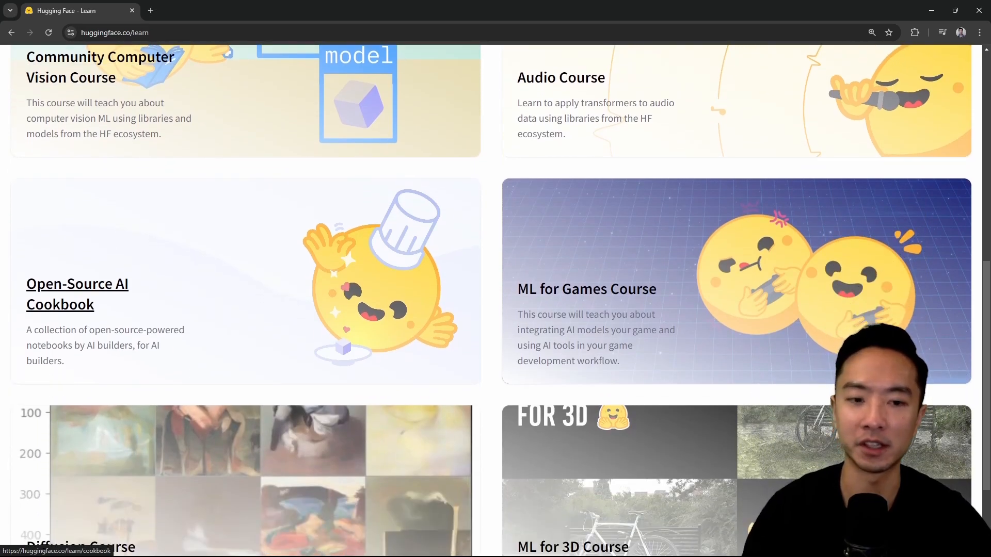
{"action": "scroll", "scroll_direction": "down", "scroll_amount": 3}
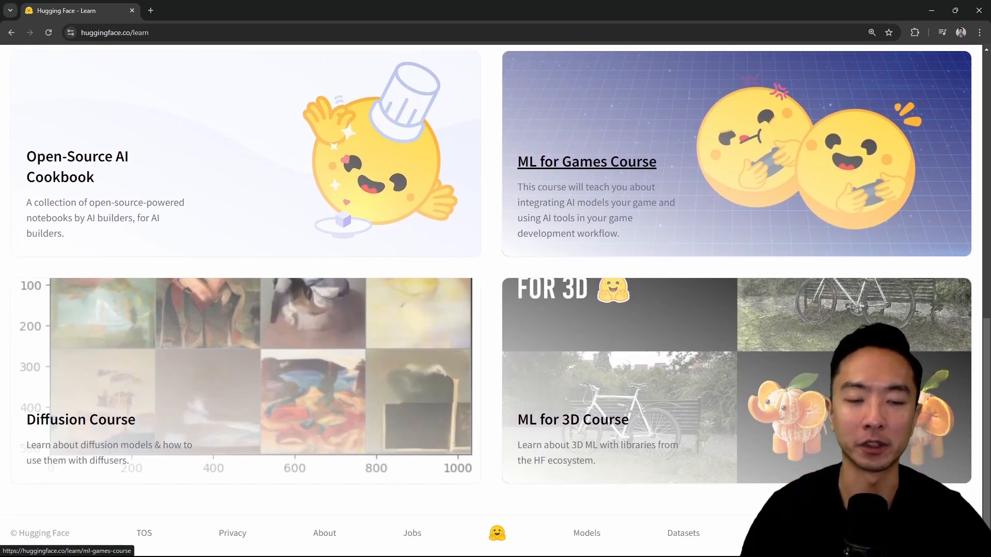
{"action": "mouse_move", "coordinate": [81, 419]}
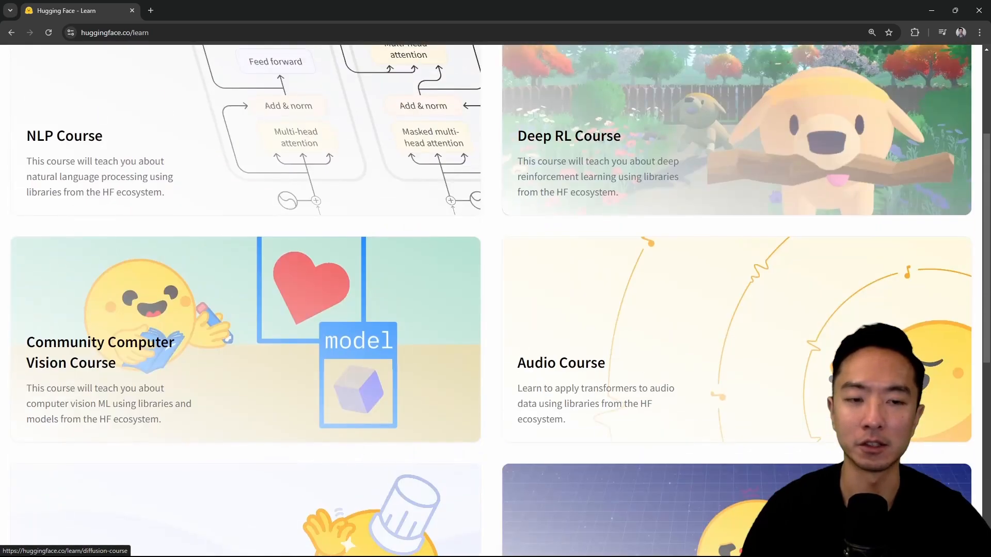
{"action": "scroll", "scroll_direction": "up", "scroll_amount": 3}
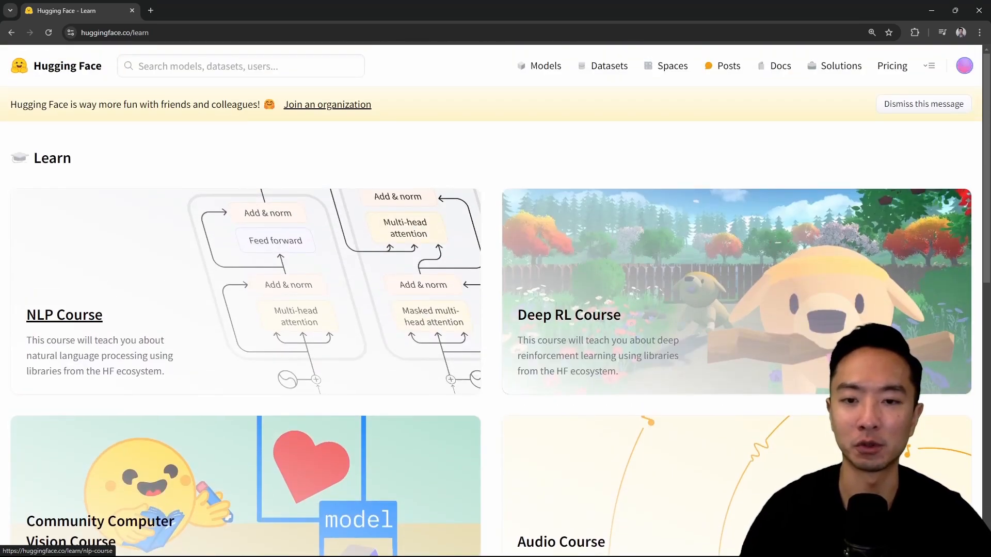